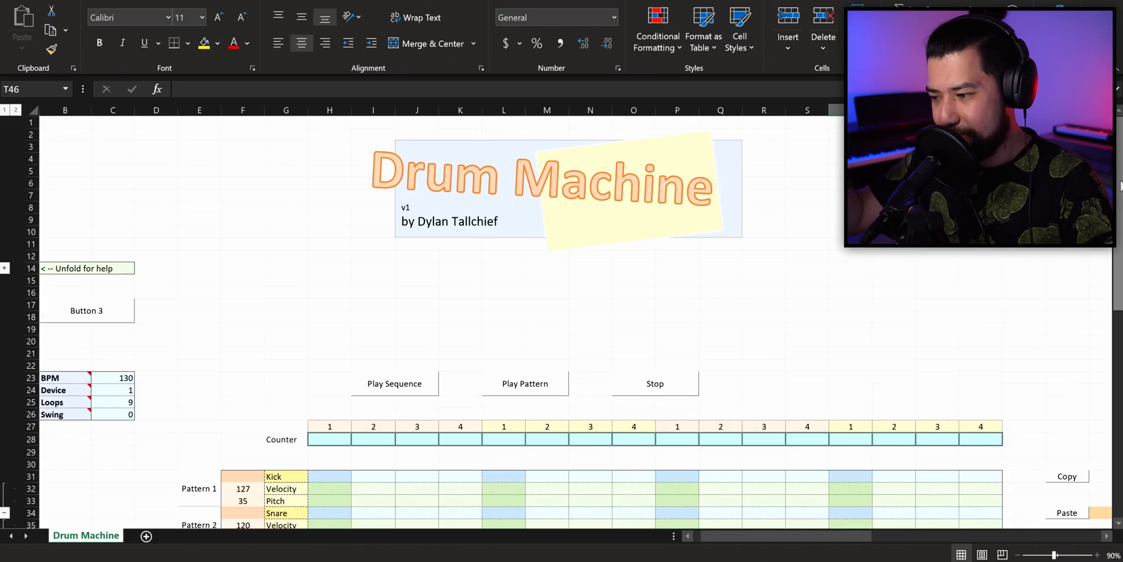
# - Mark an x kick hit on step 1 of every bar and play the pattern back
pyautogui.scroll(-3)
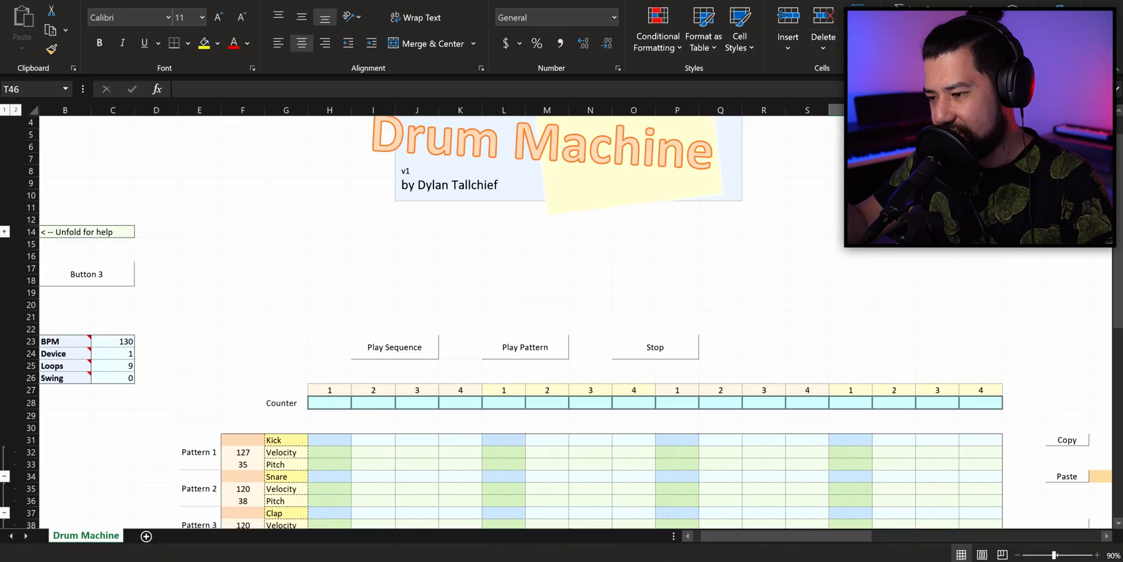
pyautogui.scroll(-3)
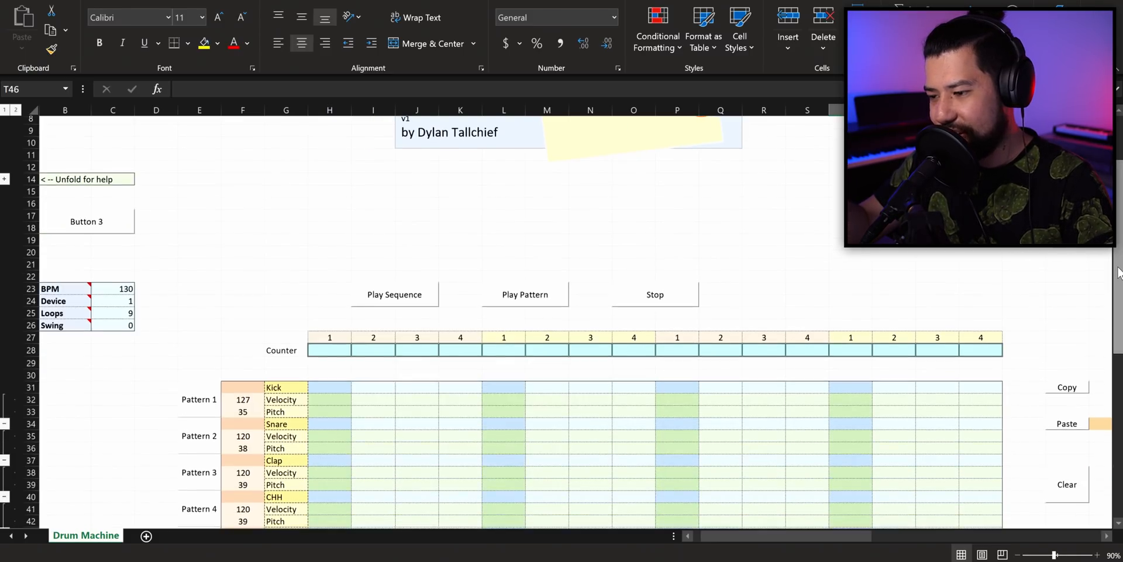
pyautogui.scroll(-3)
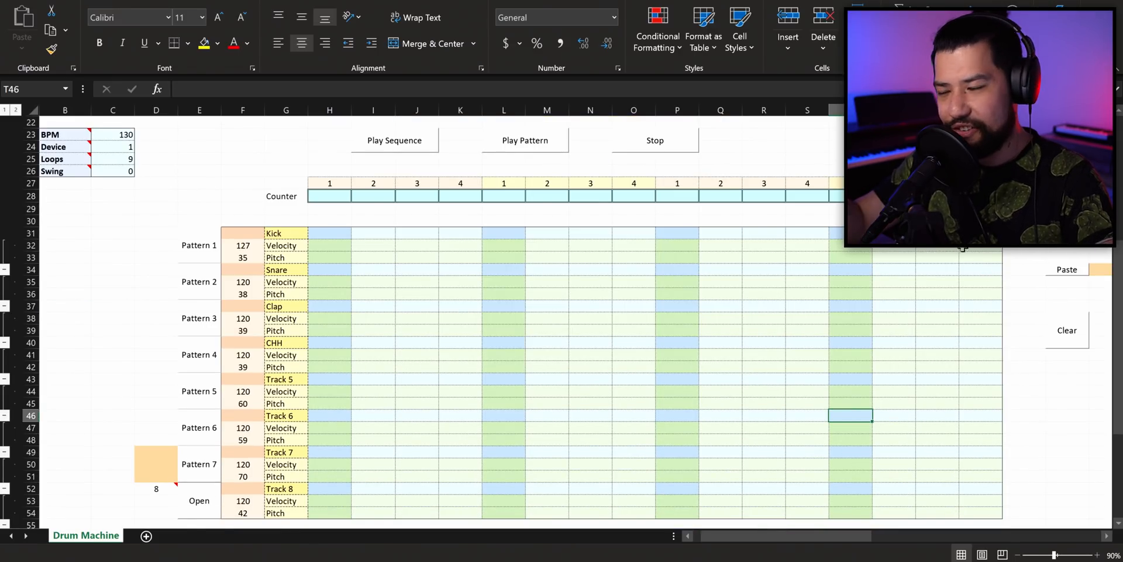
pyautogui.moveTo(694, 221)
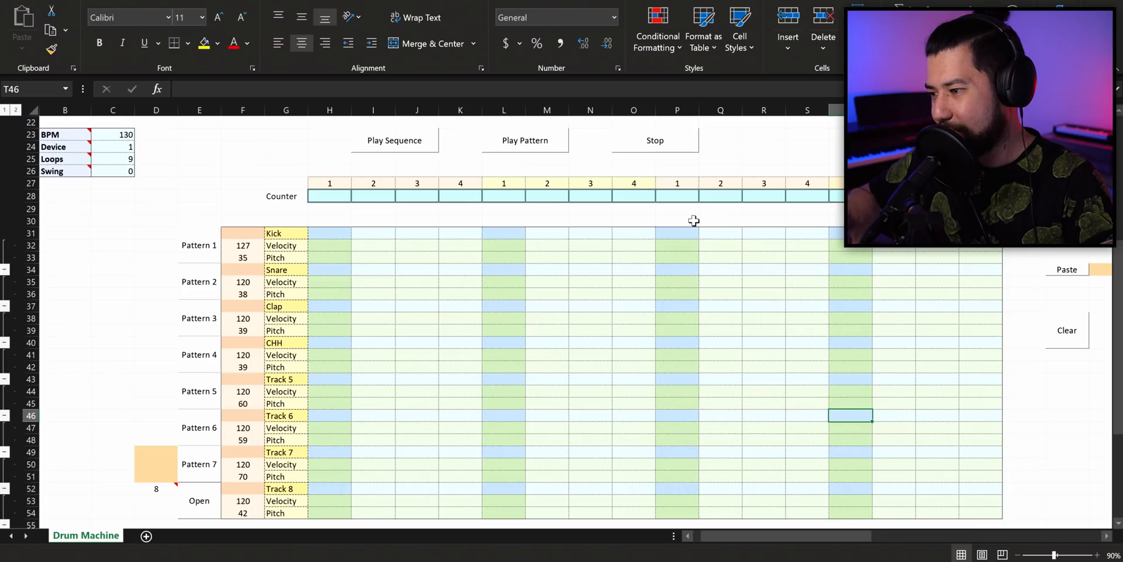
pyautogui.moveTo(323, 237)
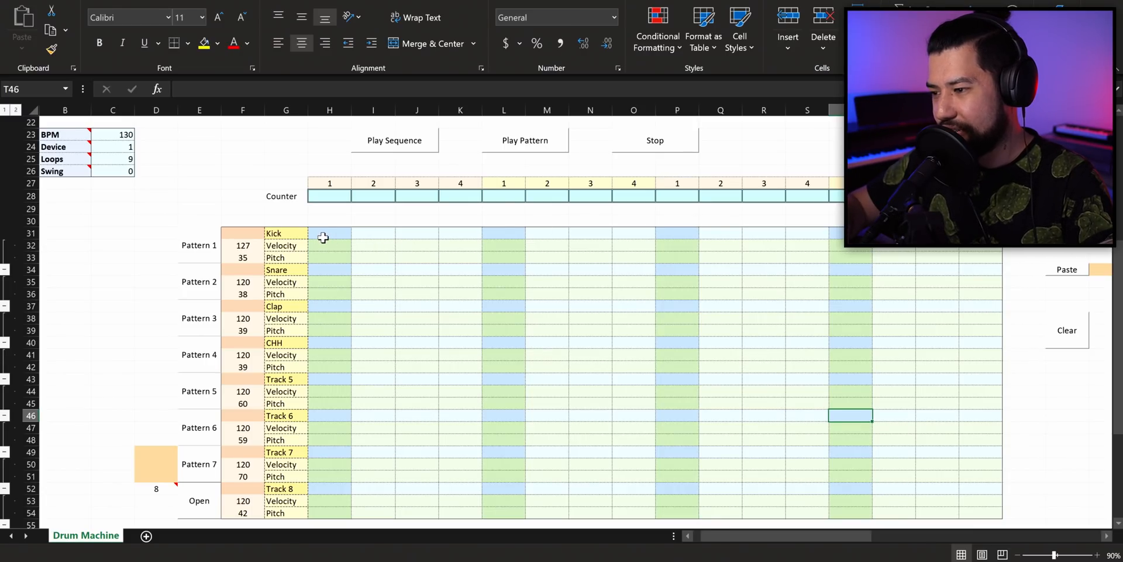
pyautogui.click(328, 232)
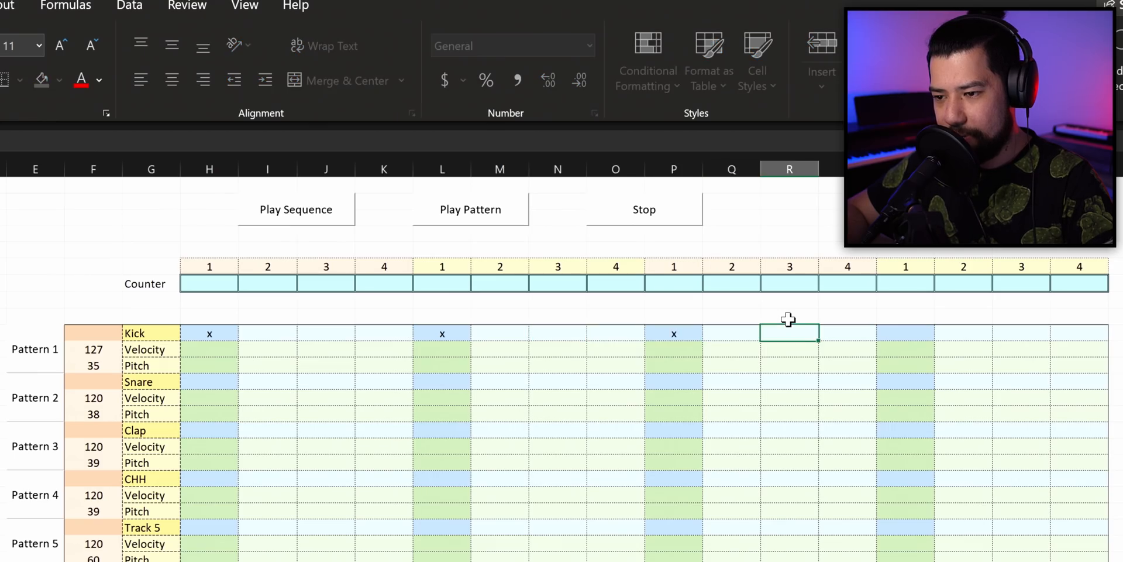
pyautogui.write('x')
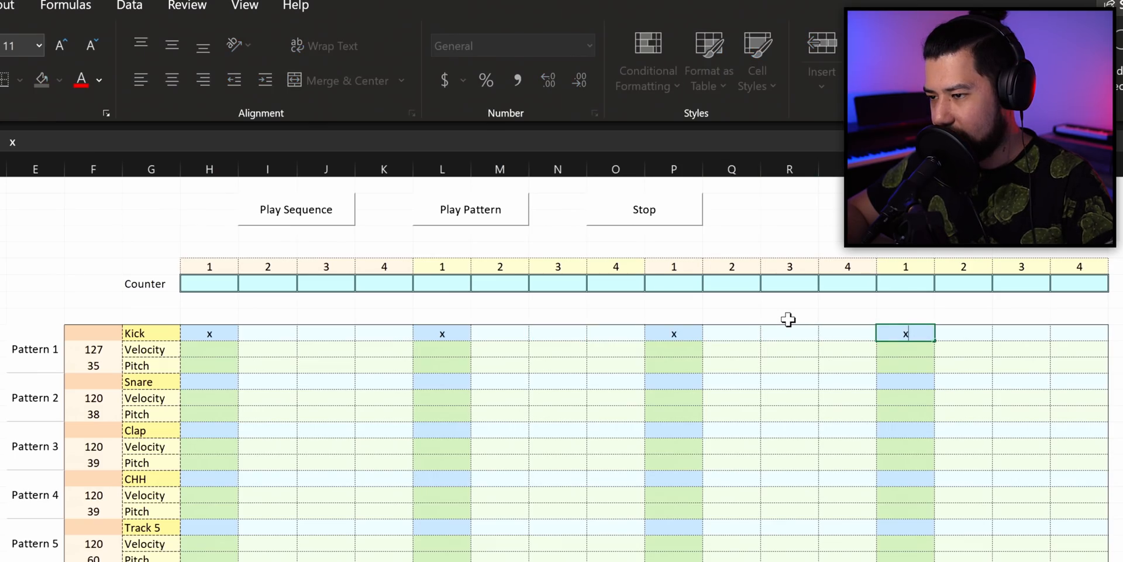
pyautogui.click(470, 210)
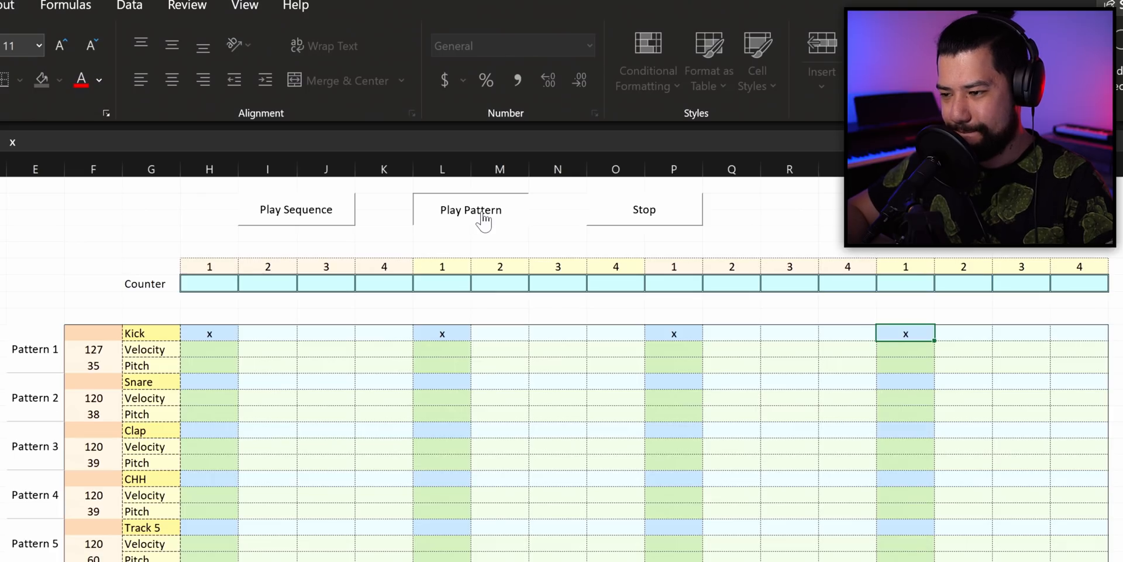
pyautogui.click(470, 209)
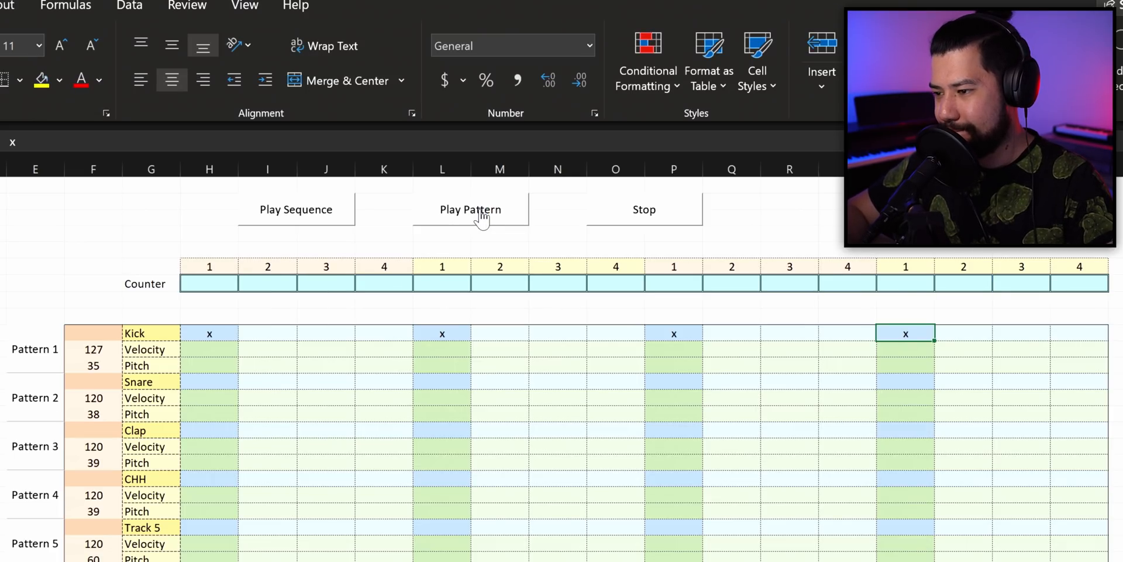
# - Add snare x hits on bars two and four, audition the pattern, then stop playback
pyautogui.click(443, 381)
pyautogui.write('x')
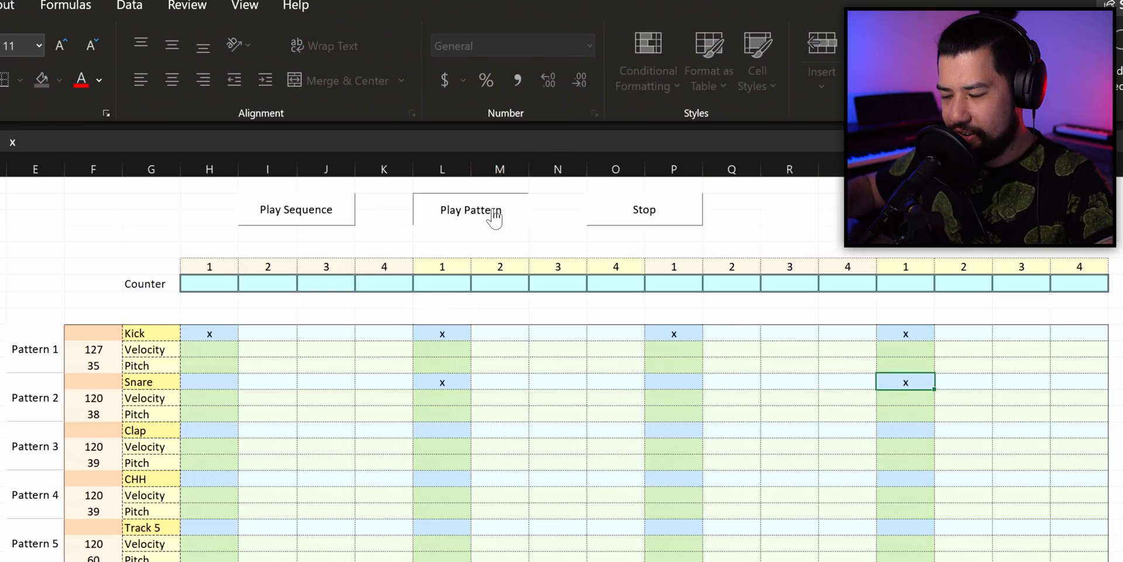
pyautogui.click(471, 209)
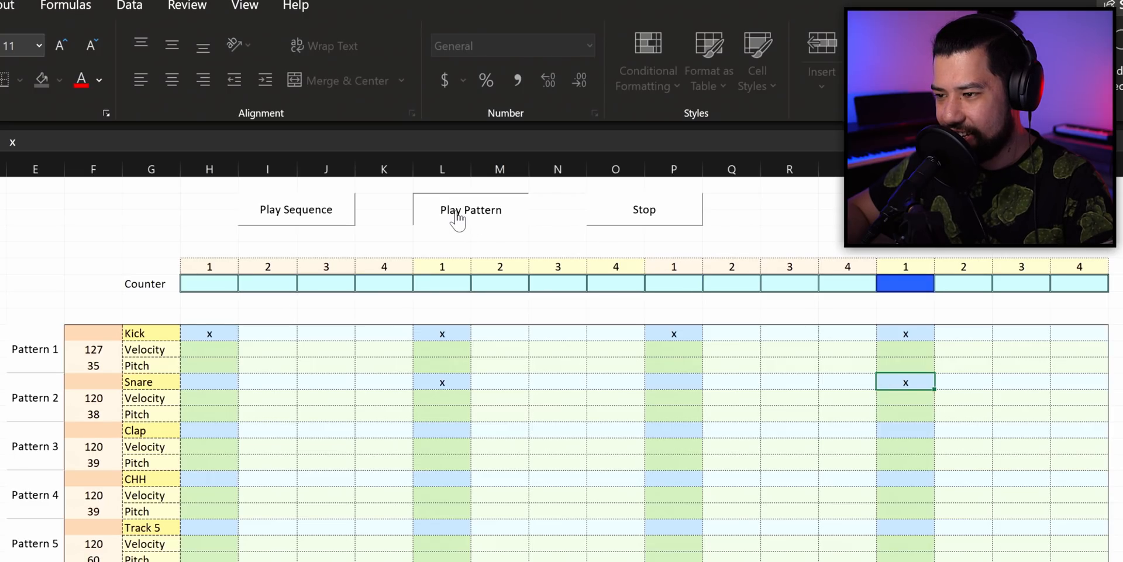
pyautogui.click(470, 209)
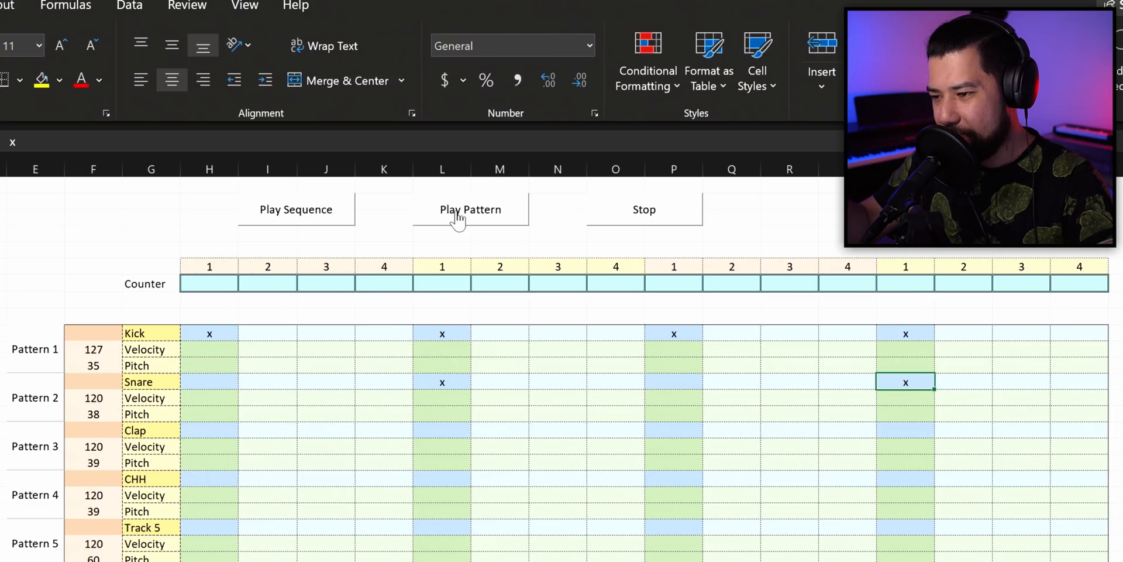
pyautogui.click(471, 210)
pyautogui.write('x')
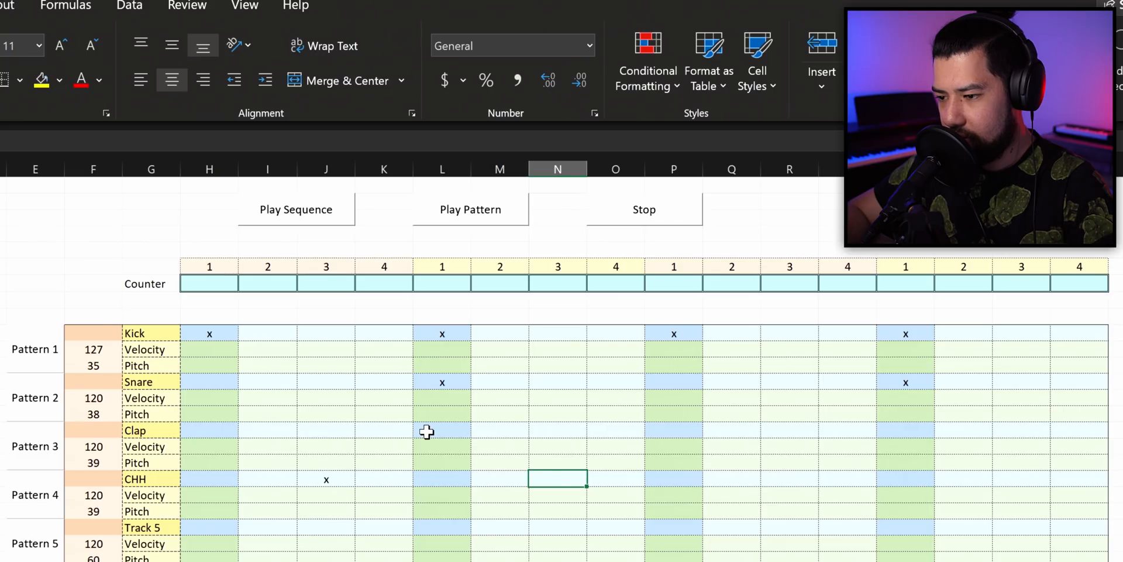
# - Clear the CHH and Track 5 marks, syncopate the kick, fill a busy Track 7 line and play it
pyautogui.click(471, 210)
pyautogui.write('x')
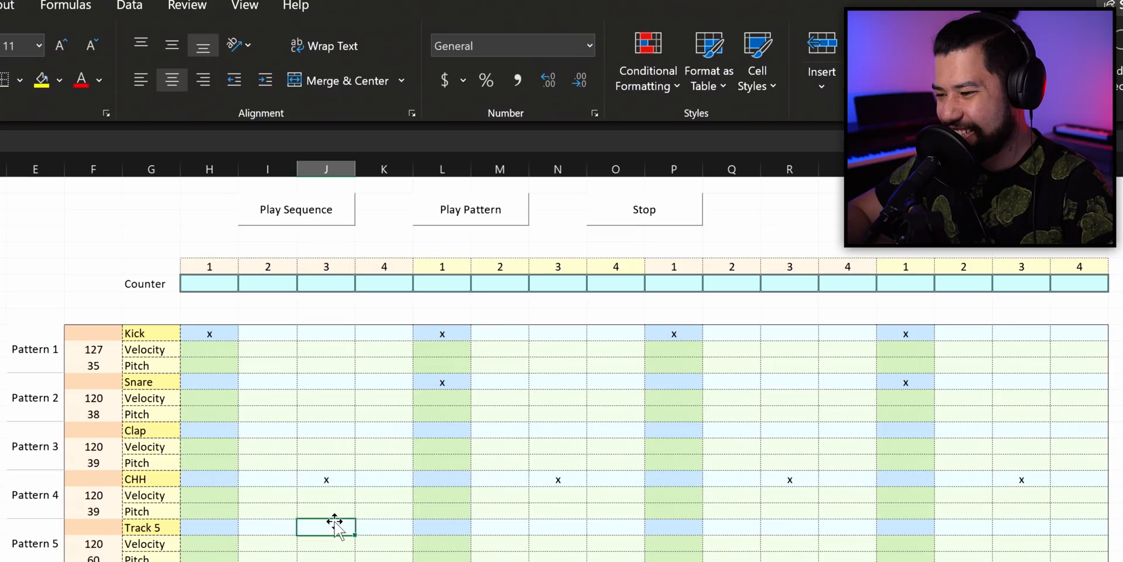
pyautogui.click(470, 210)
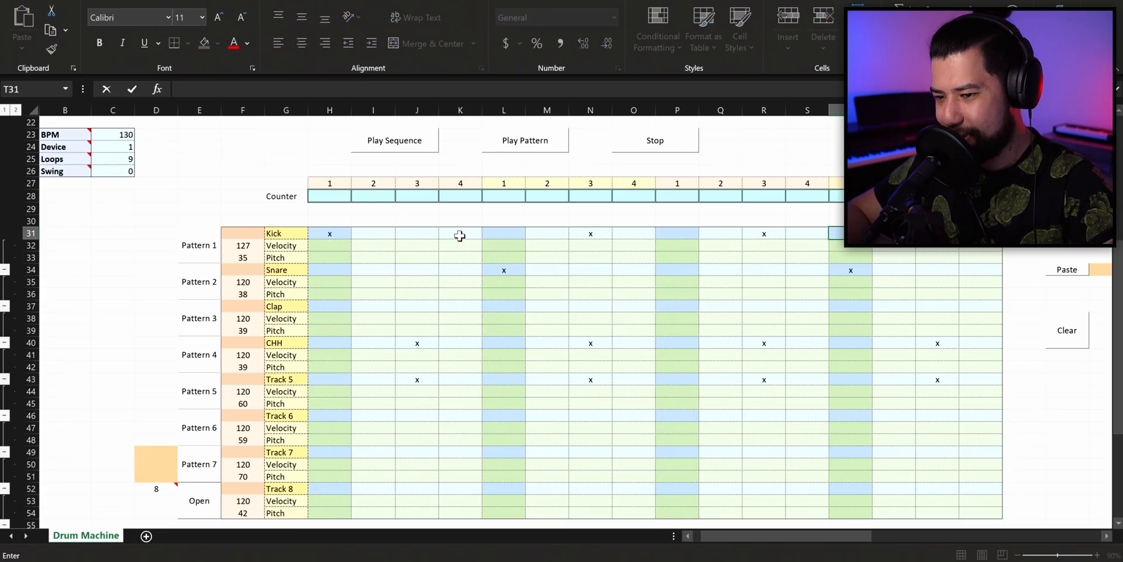
pyautogui.click(525, 140)
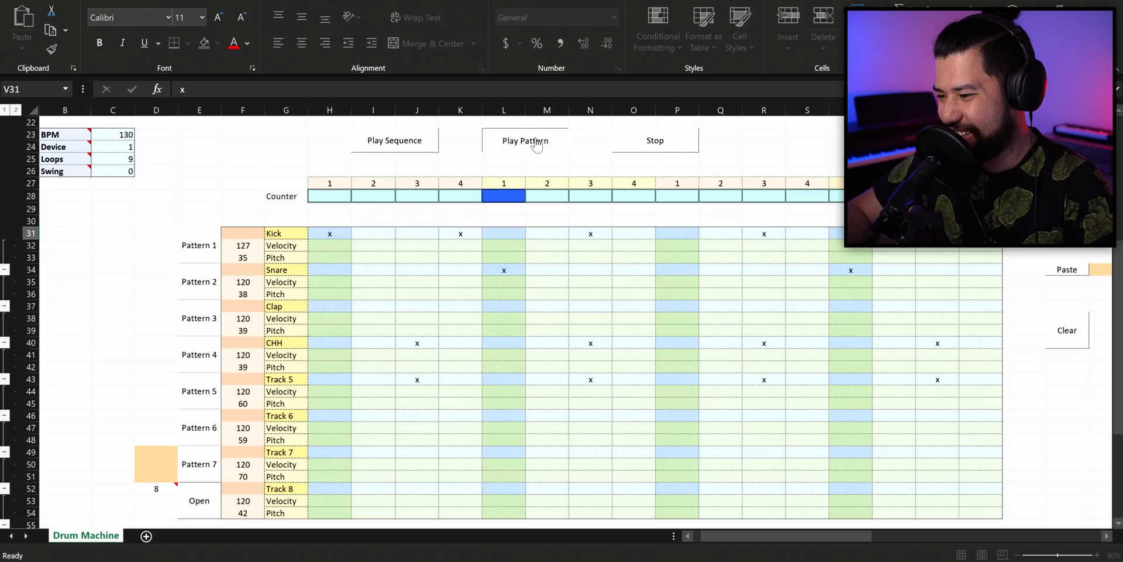
pyautogui.click(937, 343)
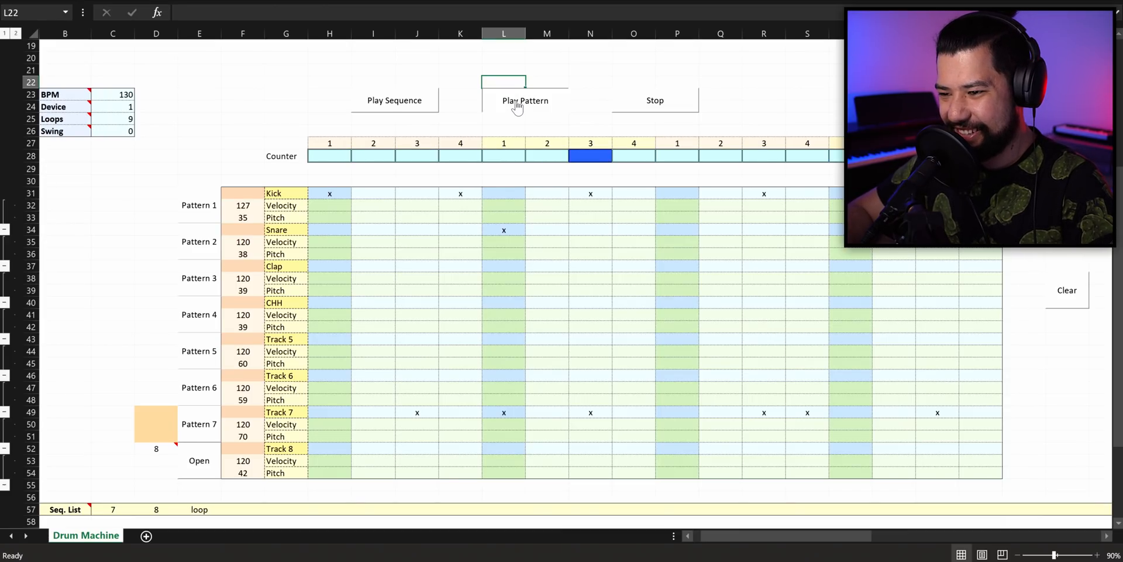
# - Try clap hits and BPM 200, then settle on BPM 120 with Swing 1 and wipe all pattern cells
pyautogui.click(503, 266)
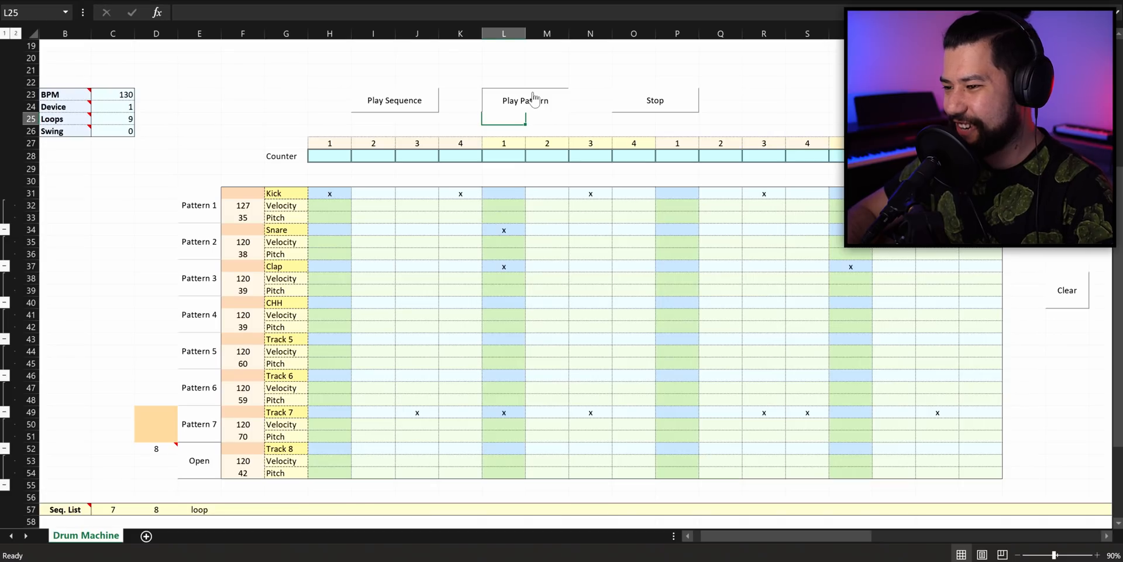
pyautogui.click(526, 100)
pyautogui.write('200')
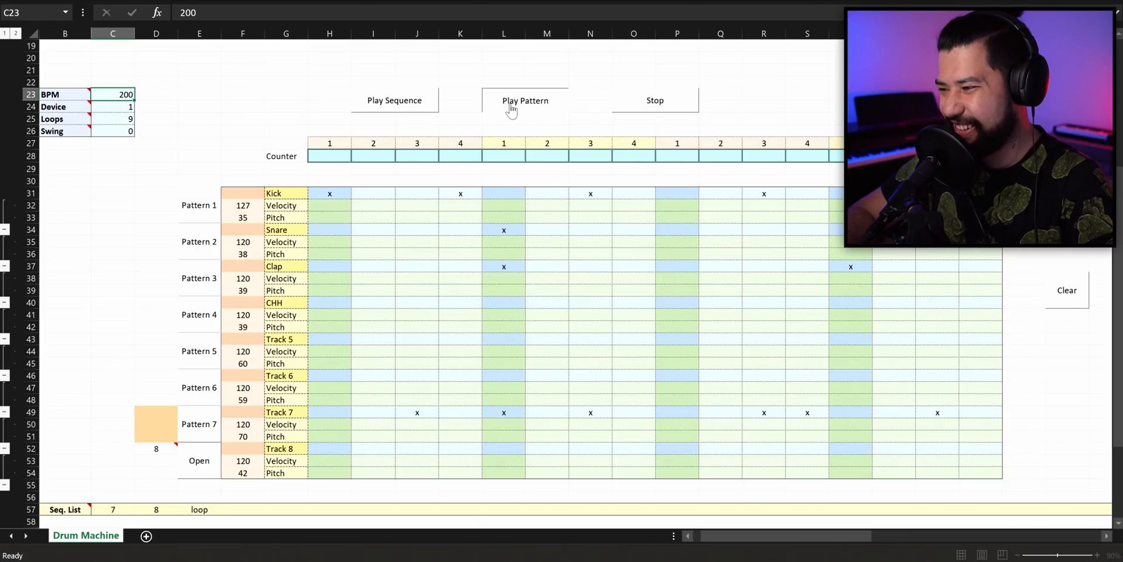
pyautogui.click(525, 99)
pyautogui.write('x')
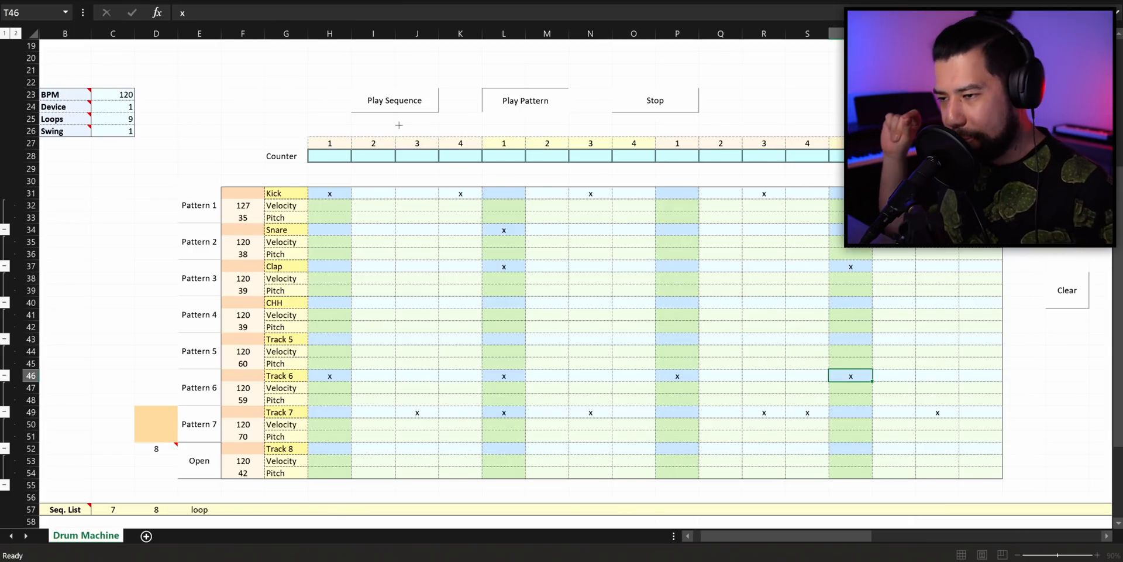
pyautogui.moveTo(602, 180)
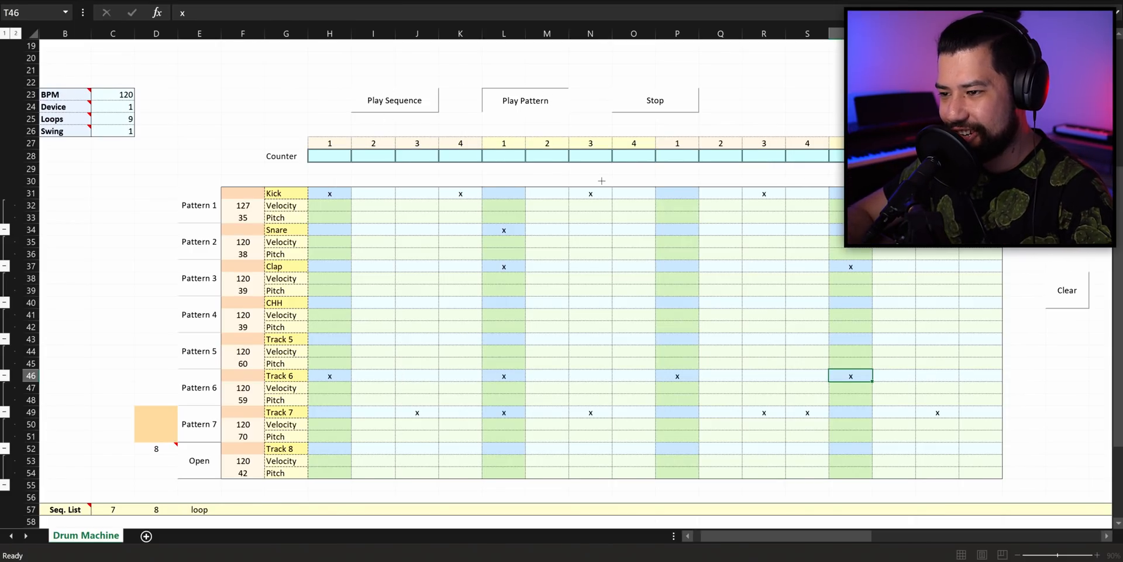
pyautogui.click(654, 100)
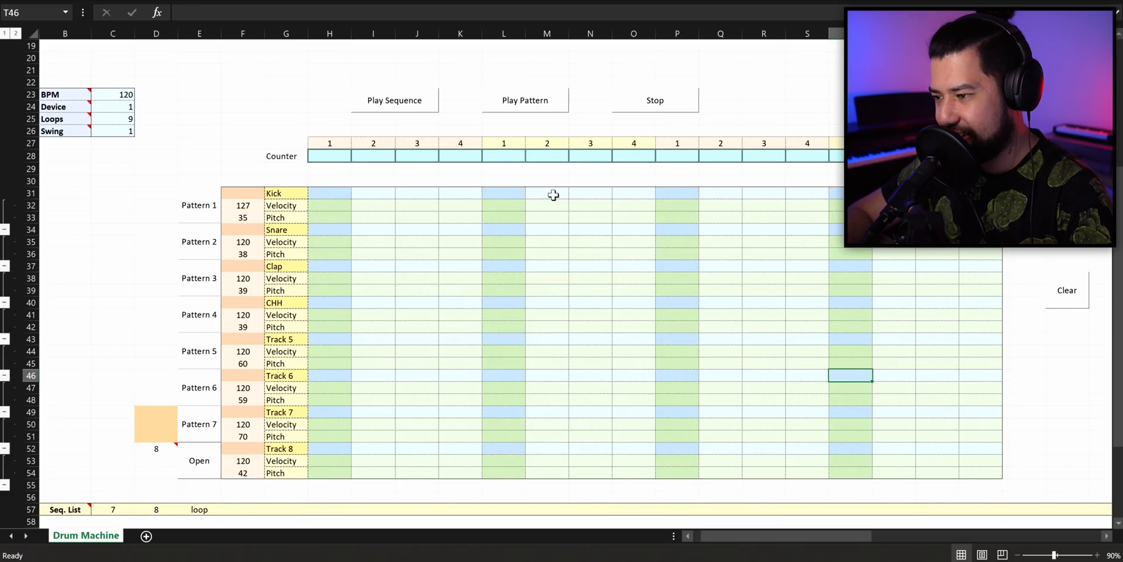
# - Enter x hits for a new kick, snare, clap and Track 7 groove, audition it and stop
pyautogui.click(328, 193)
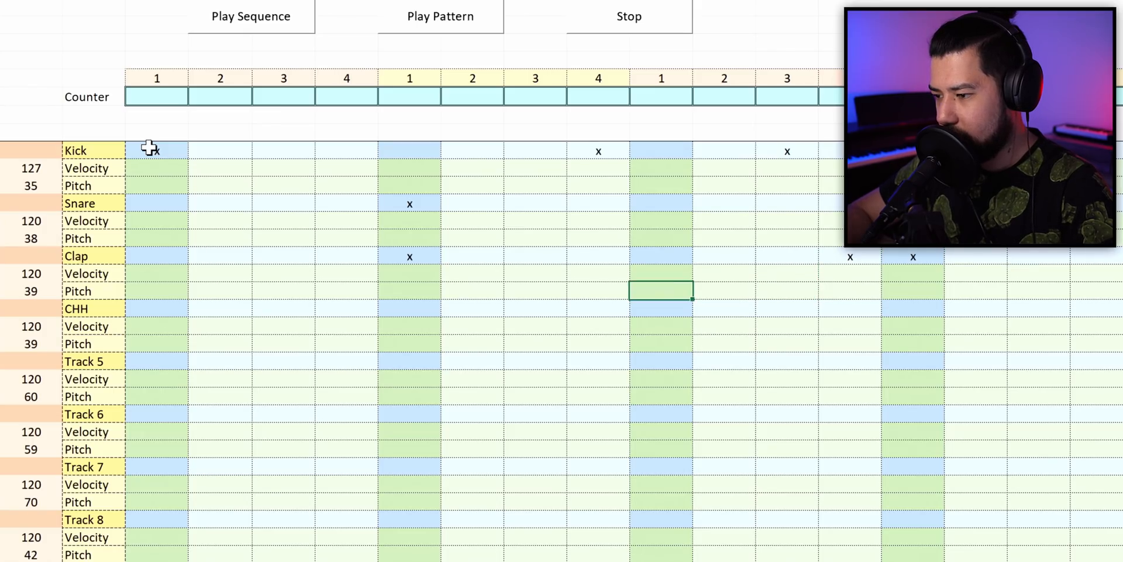
pyautogui.click(346, 449)
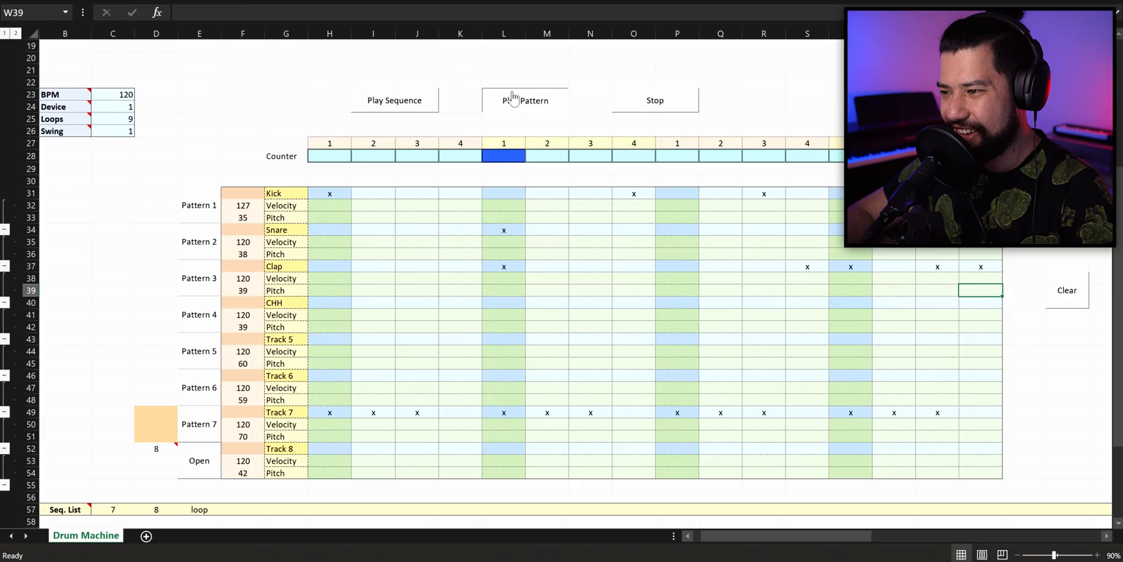
pyautogui.click(525, 100)
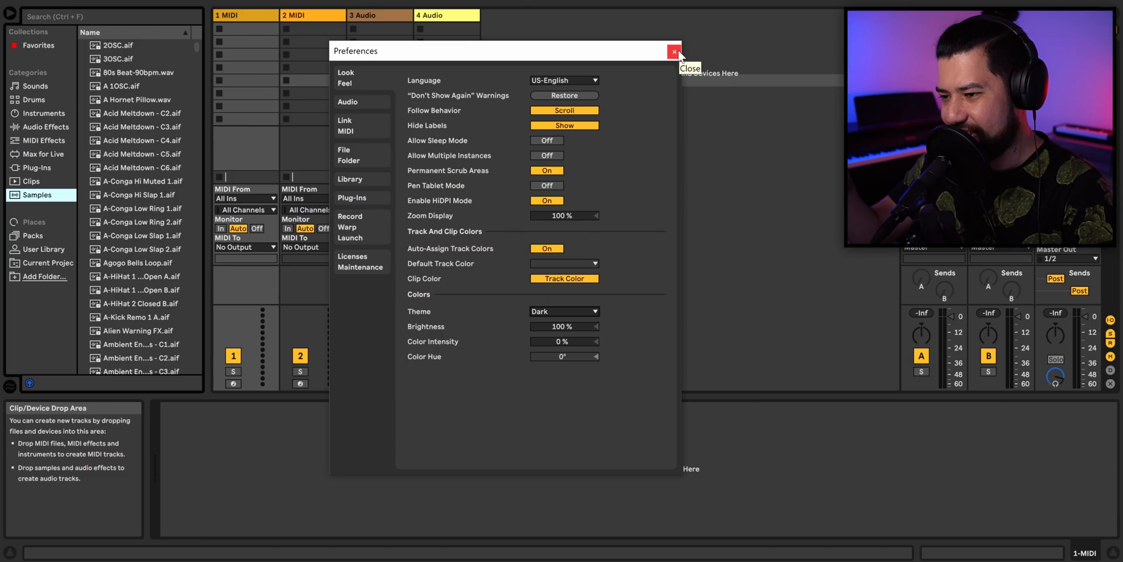
# - Close Preferences and load Thicket Kit from the Drums browser onto the first MIDI track
pyautogui.click(674, 52)
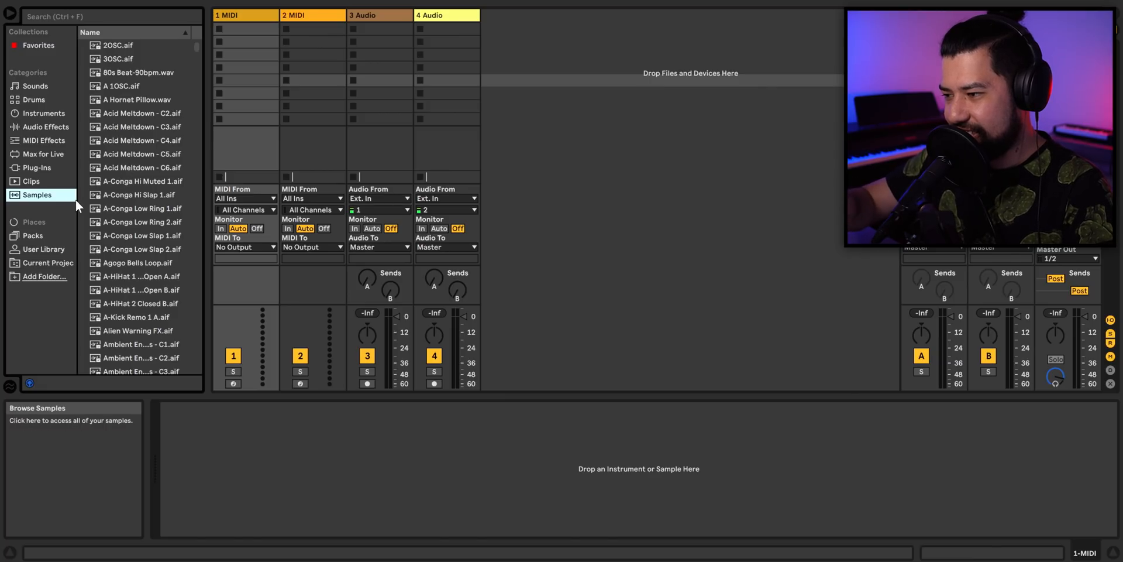
pyautogui.click(33, 100)
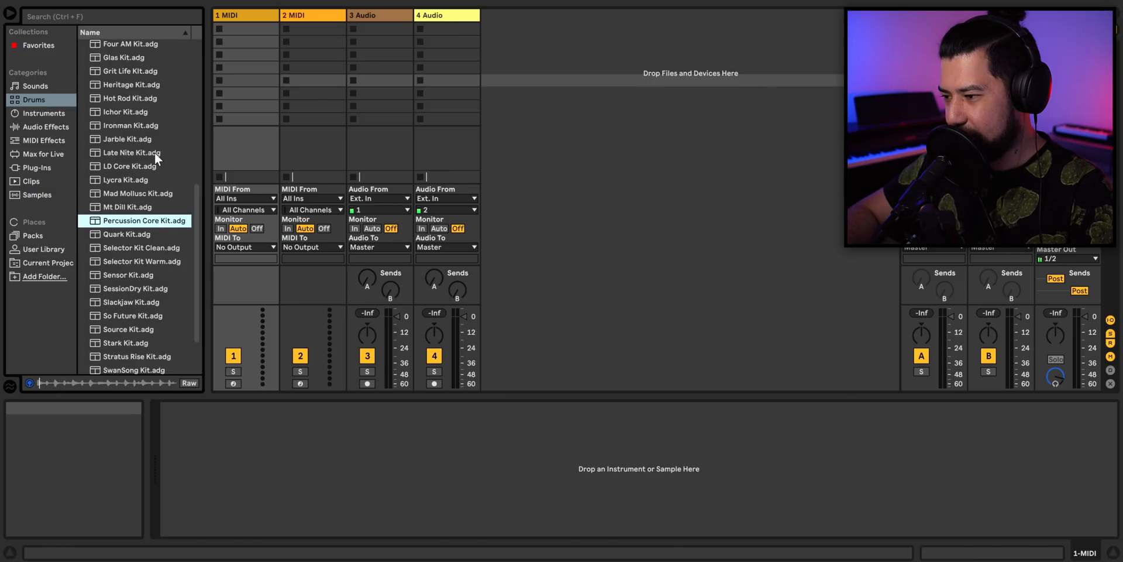
pyautogui.click(140, 247)
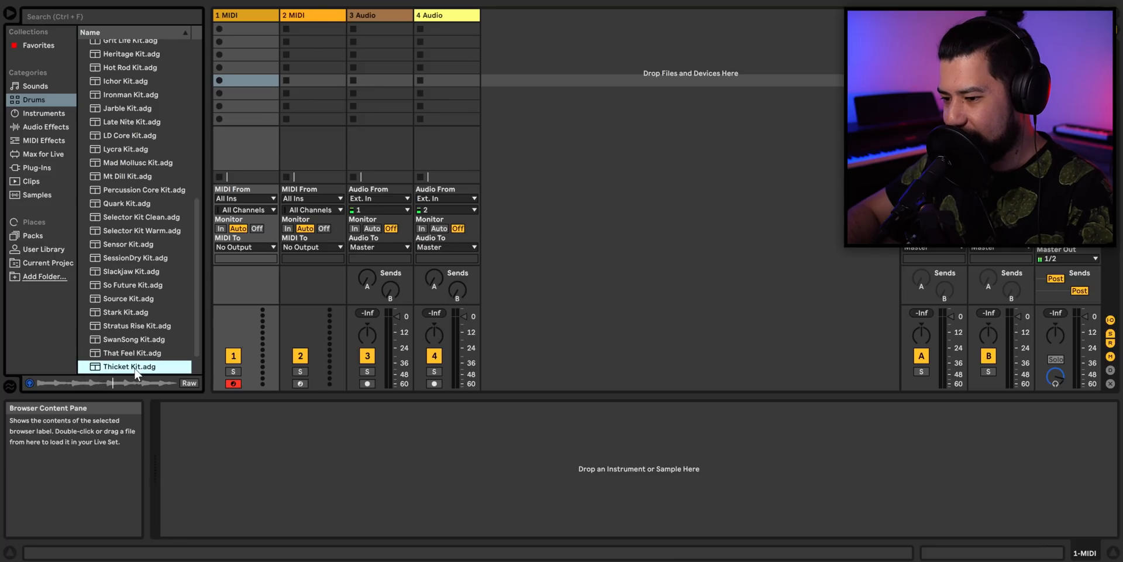
pyautogui.doubleClick(129, 366)
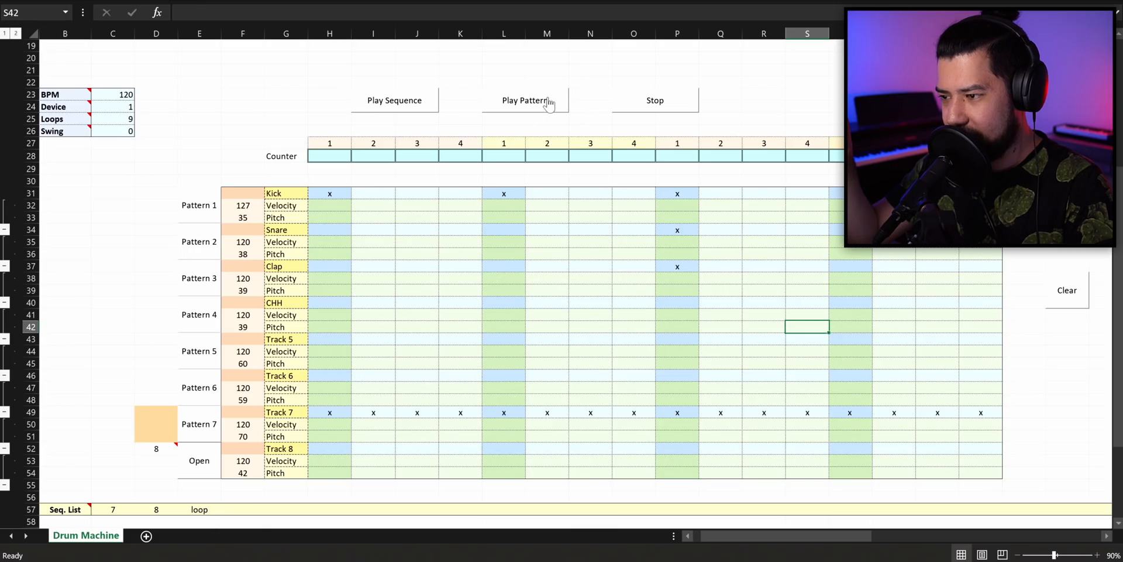
# - Play the Excel pattern through loopMIDI Port and view the Kick Mood pad's sample in the rack
pyautogui.click(525, 100)
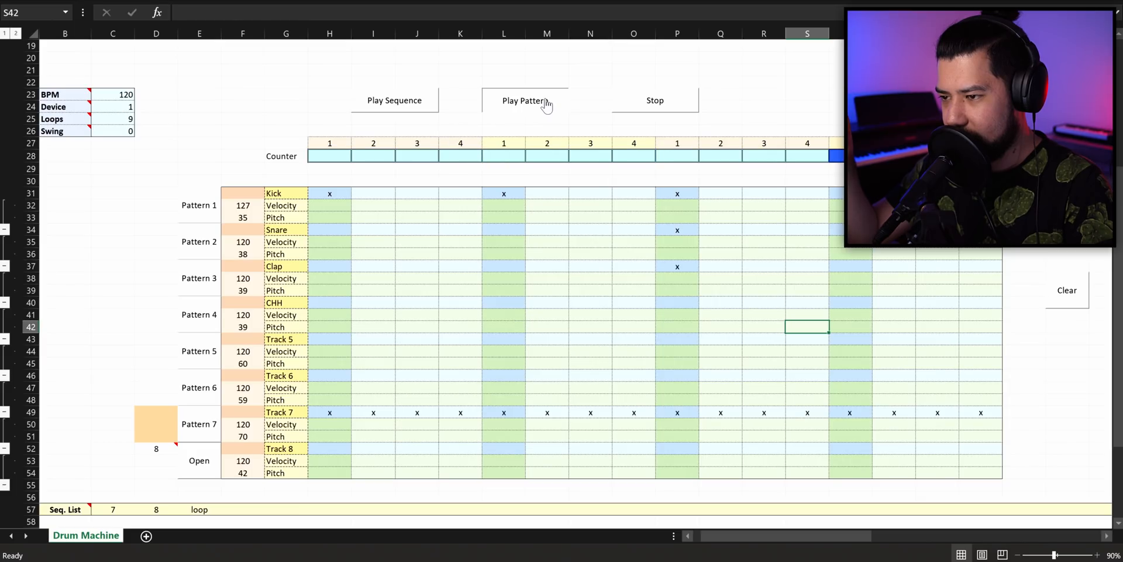
pyautogui.click(525, 100)
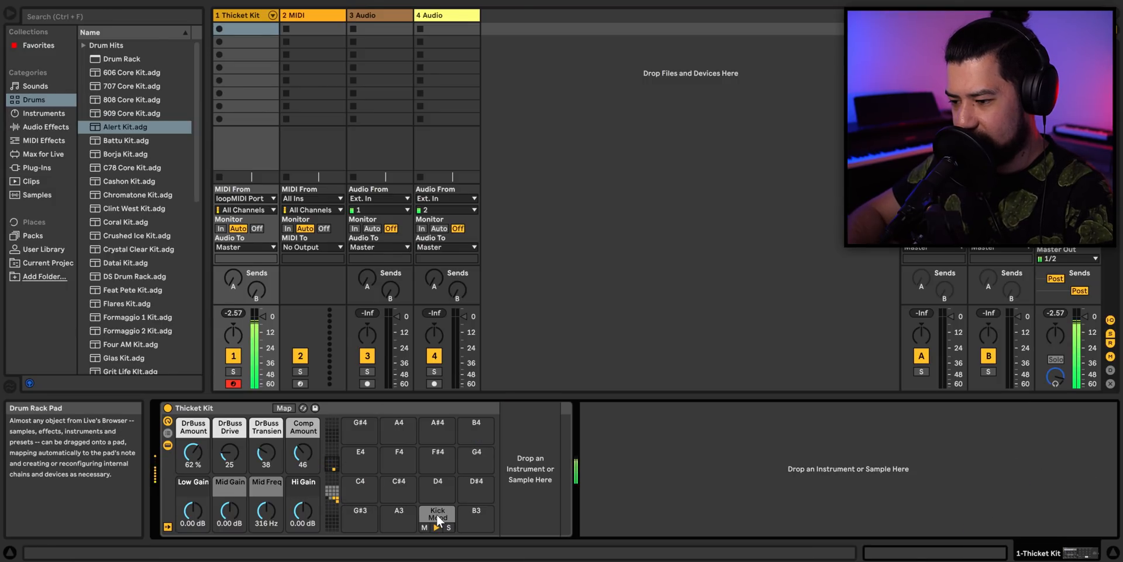
pyautogui.click(436, 517)
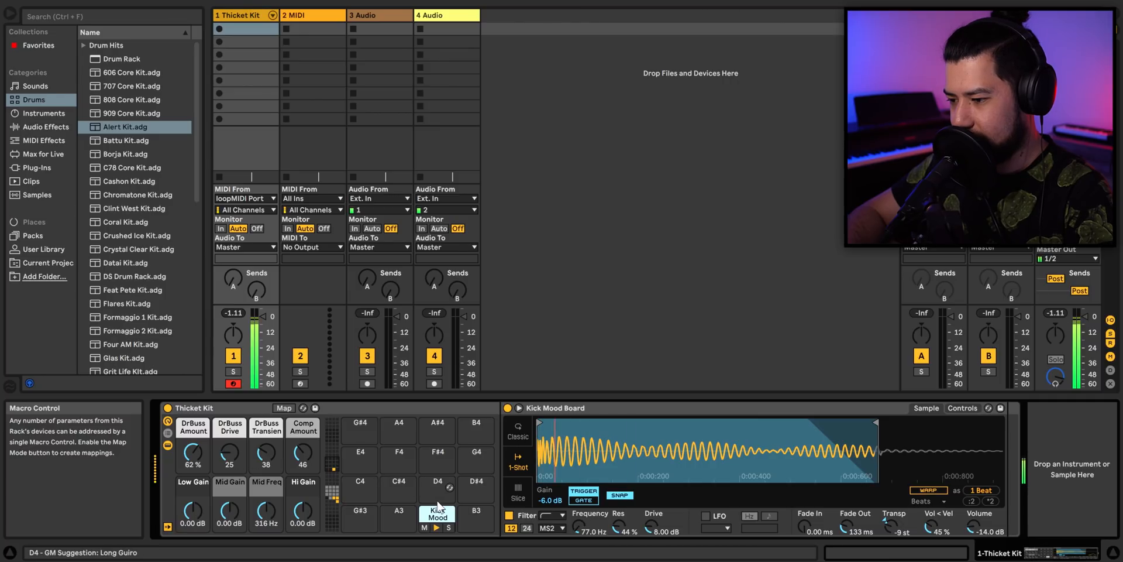
pyautogui.click(437, 516)
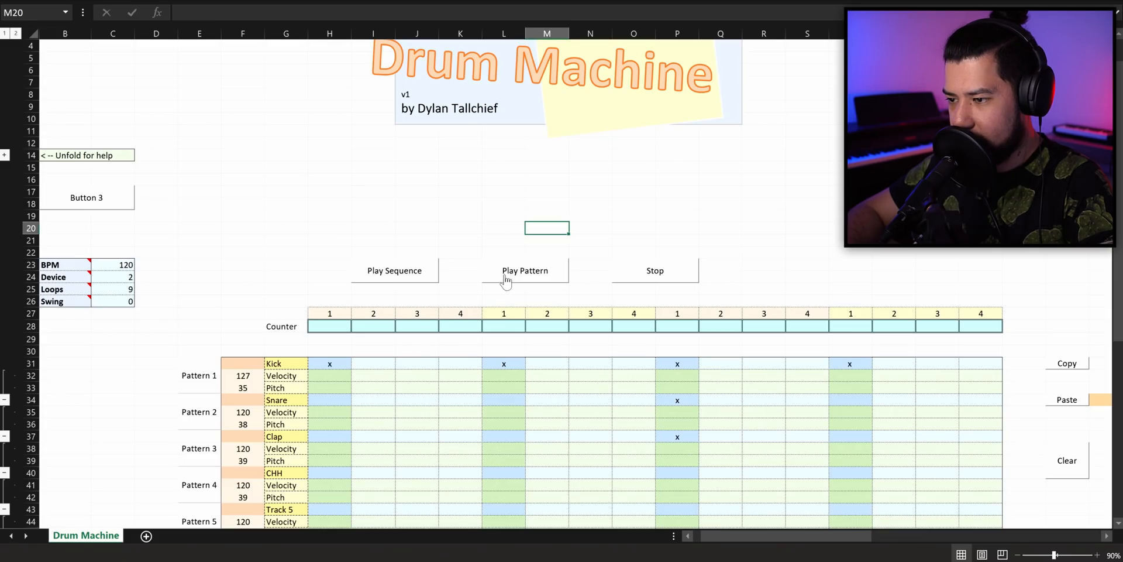
# - While playing, clear the x in L31 and P31 and enter x in N31 so the kick hits steps 1, 7, 13
pyautogui.click(524, 270)
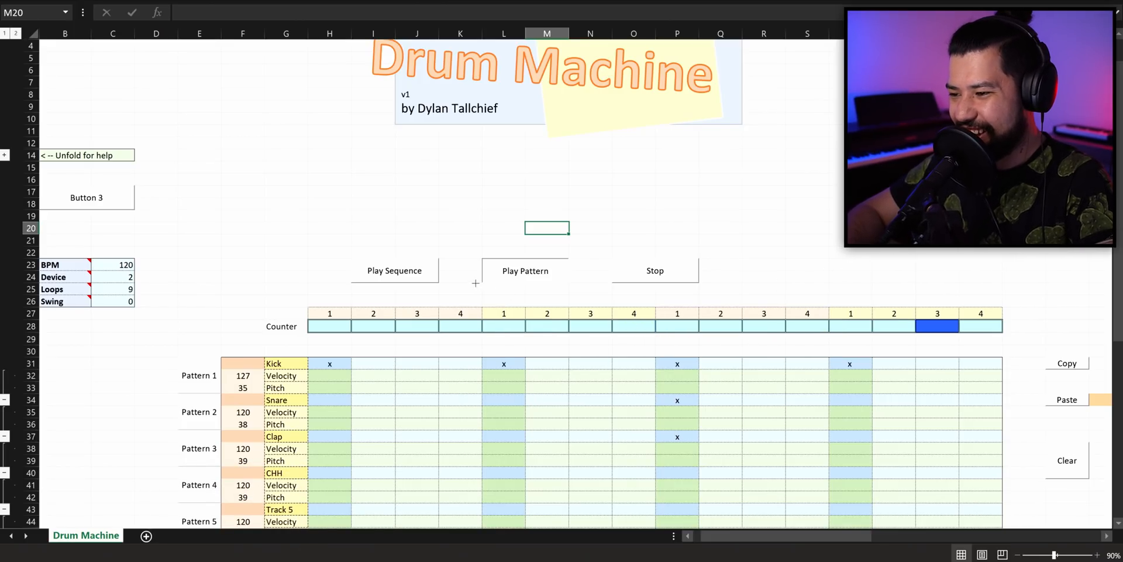
pyautogui.click(677, 363)
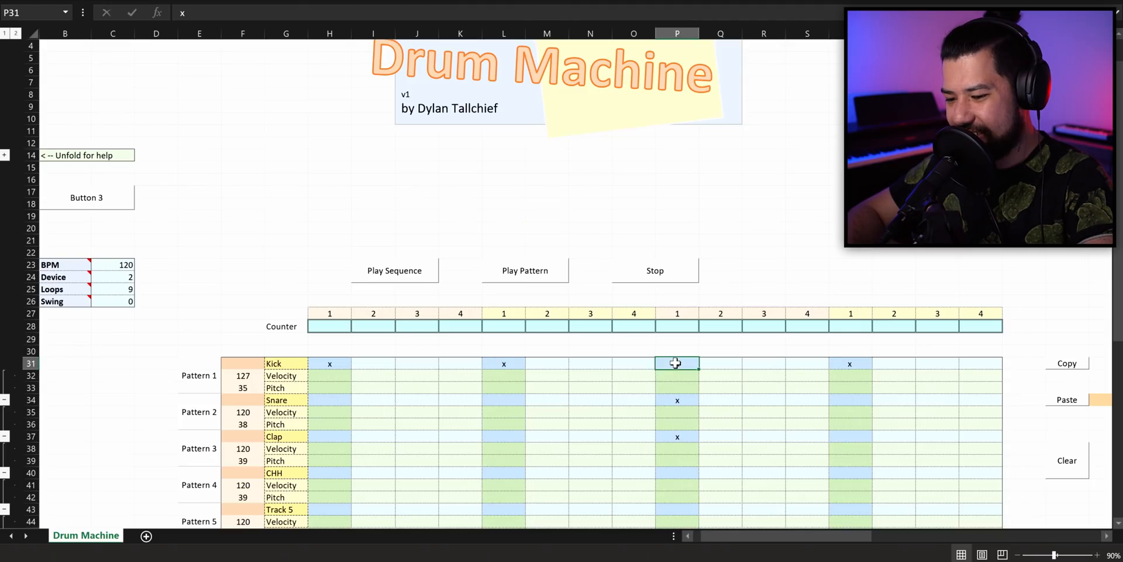
pyautogui.write('x')
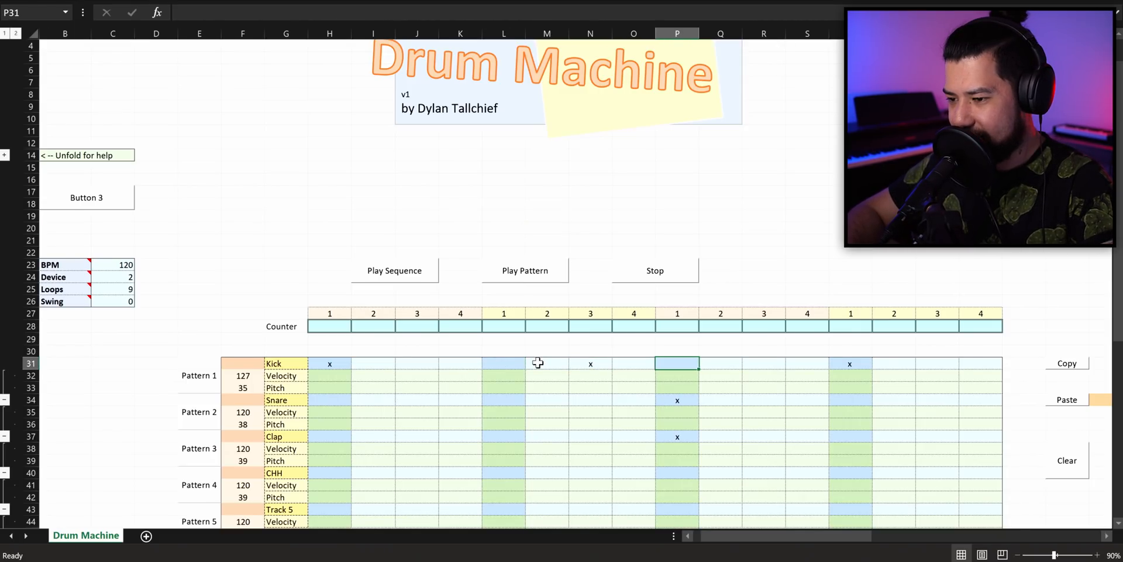
pyautogui.click(524, 270)
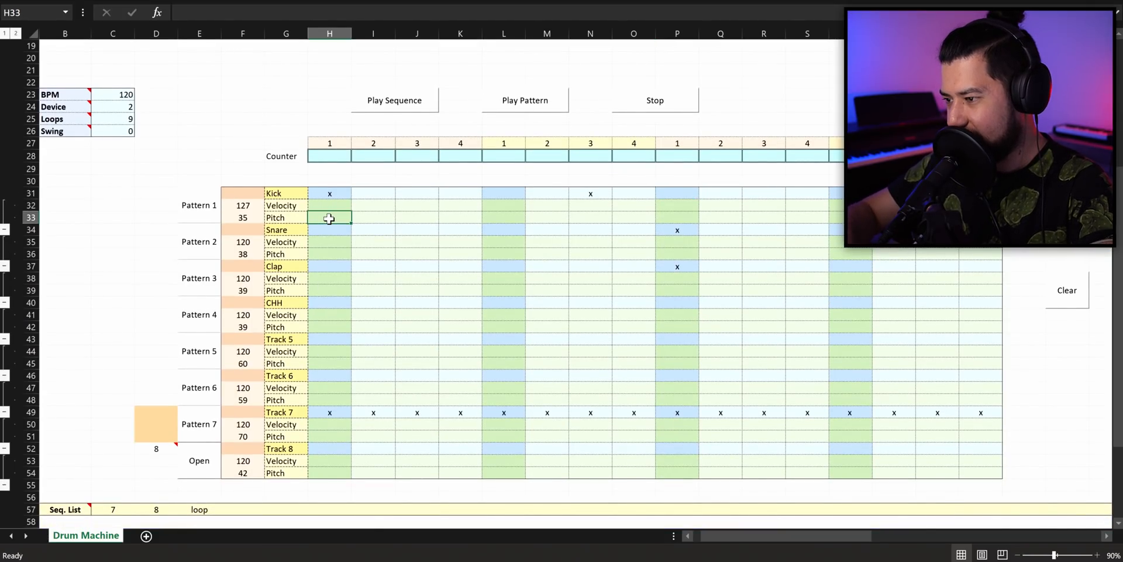
# - Enter pitch 60 in F33 and F36, clear the clap and Track 7 rows, fill row 40 with x hi-hats and play
pyautogui.write('60')
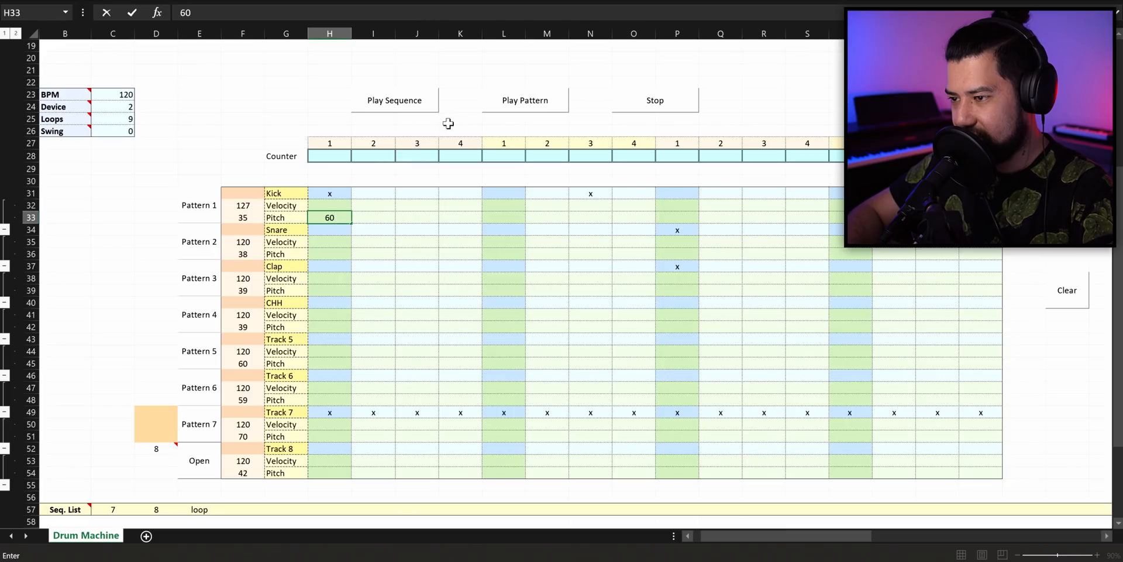
pyautogui.click(525, 100)
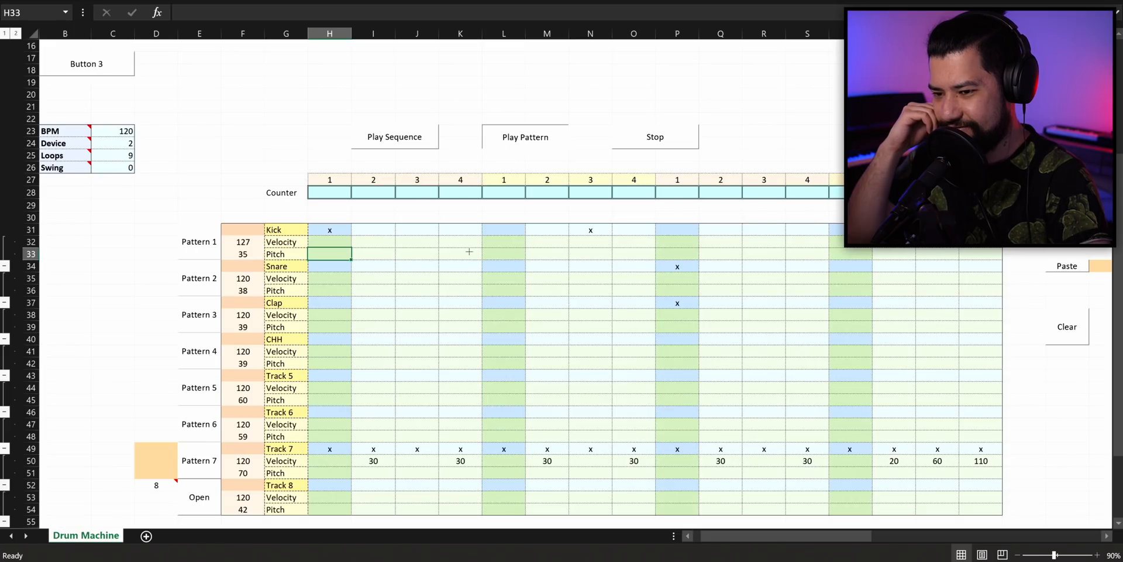
pyautogui.moveTo(442, 449)
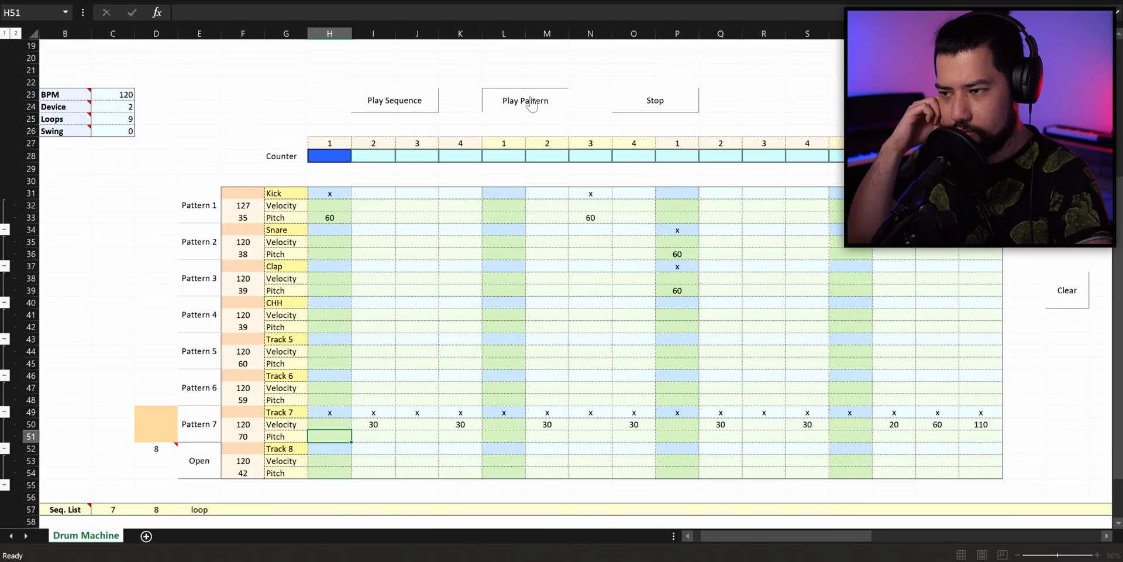
pyautogui.moveTo(560, 85)
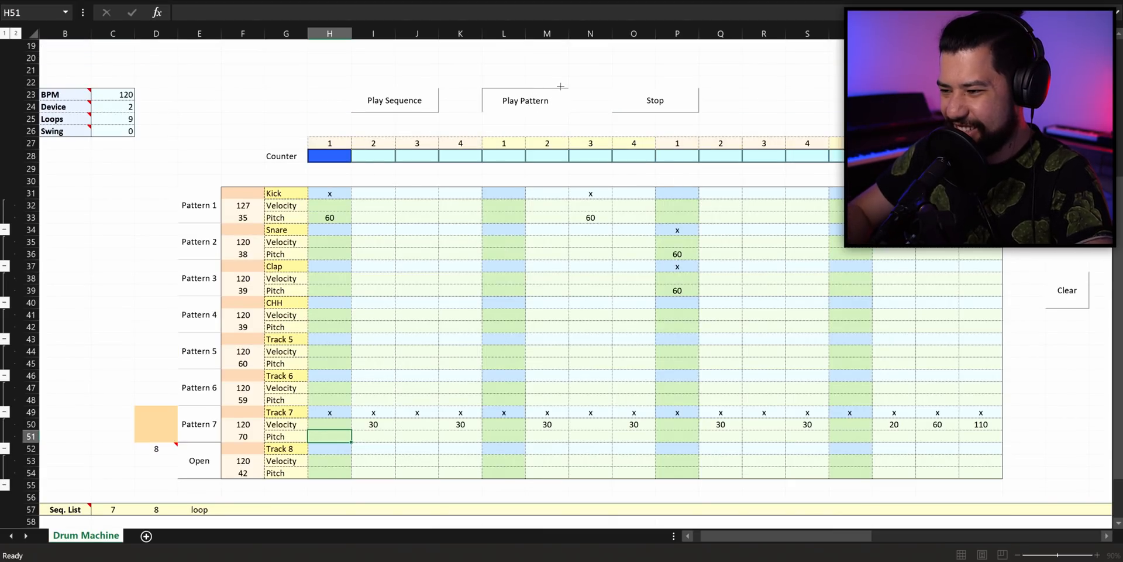
pyautogui.moveTo(575, 212)
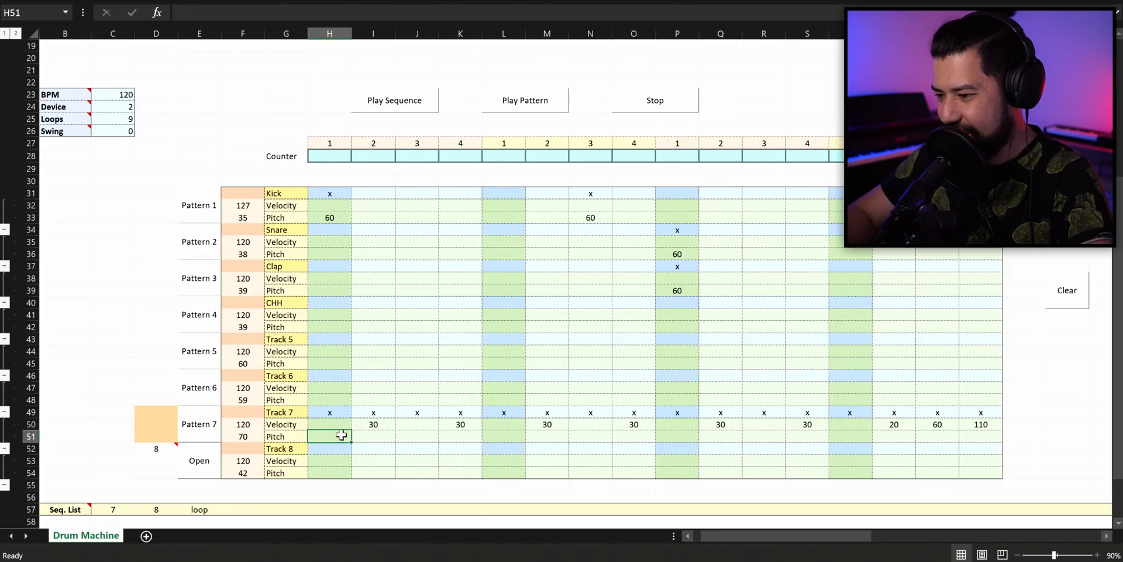
pyautogui.doubleClick(330, 437)
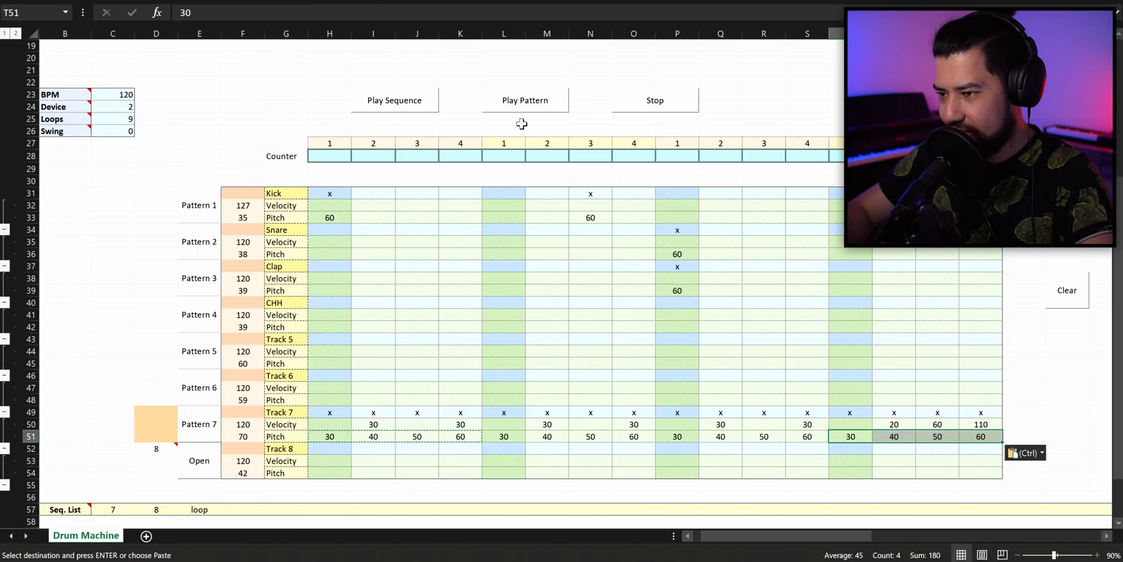
pyautogui.click(525, 100)
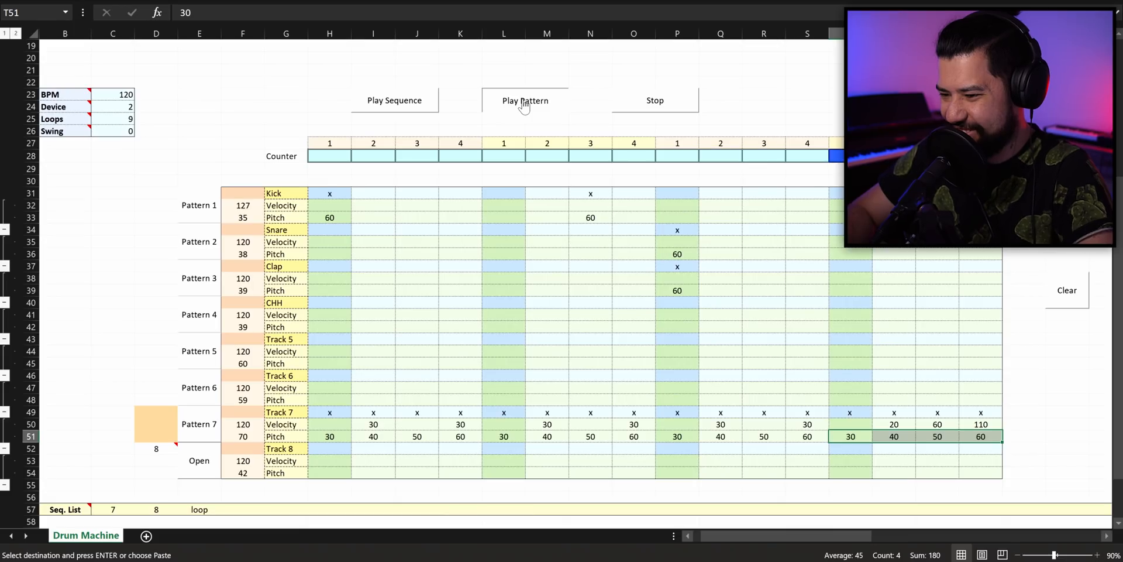
pyautogui.click(524, 100)
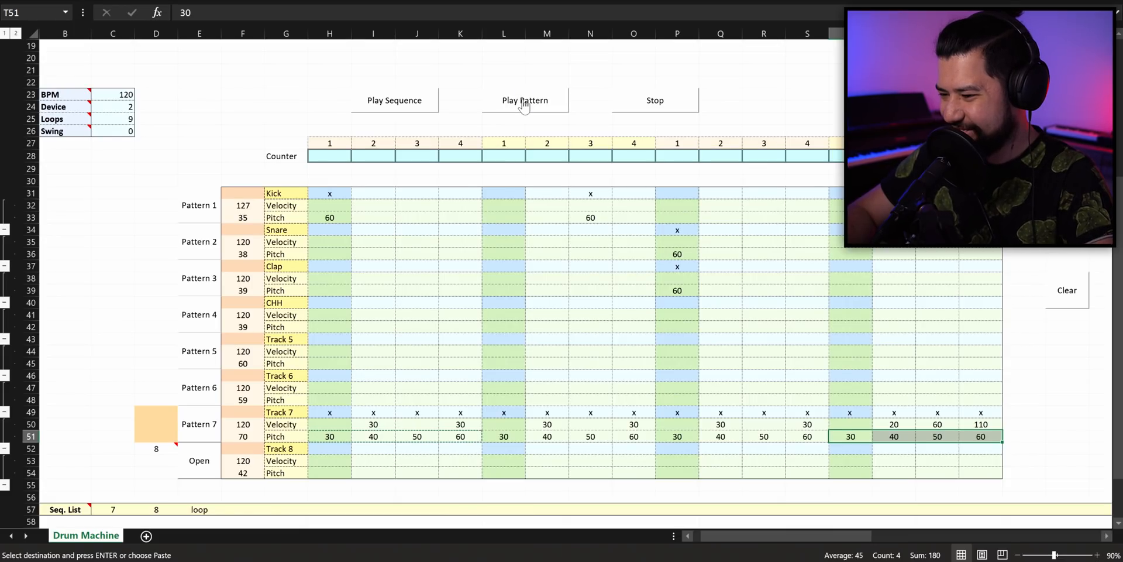
pyautogui.click(329, 436)
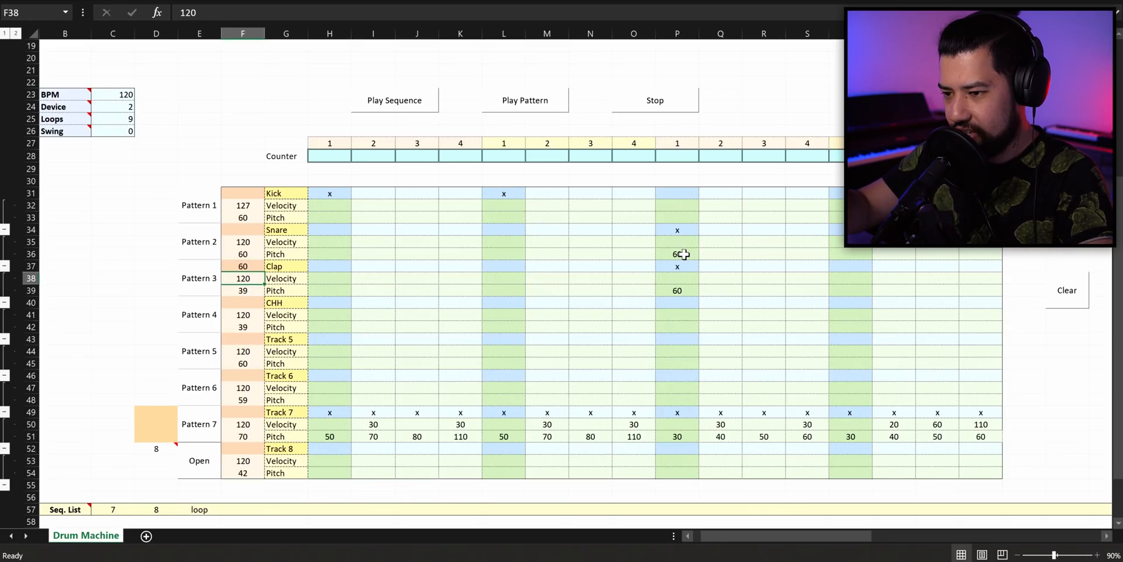
pyautogui.click(525, 99)
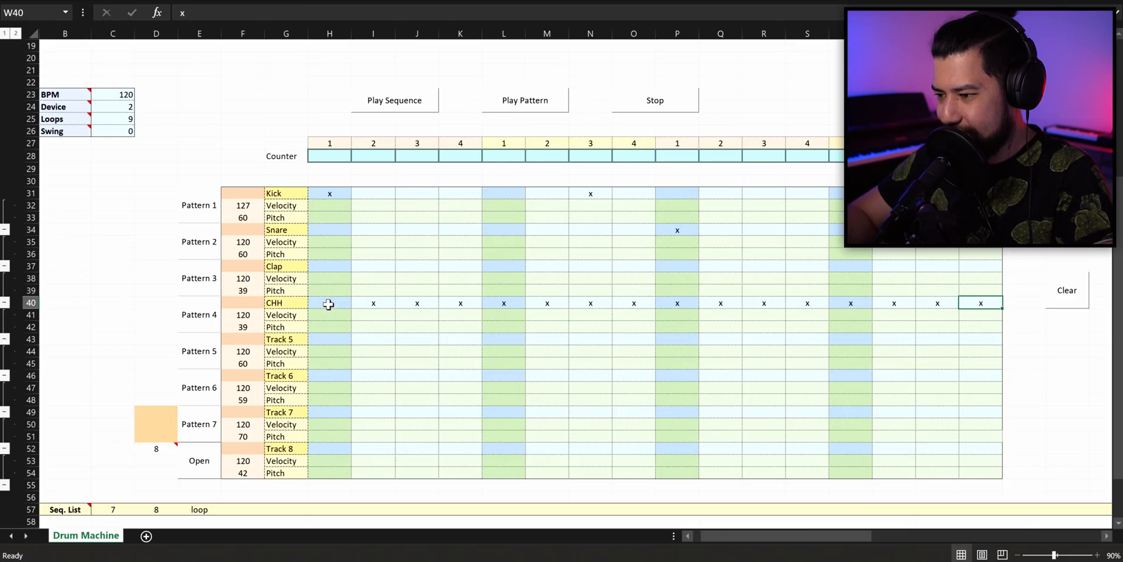
# - Load 808 Snare from the Snares pack and add a 3x Osc channel to the Channel rack
pyautogui.click(329, 301)
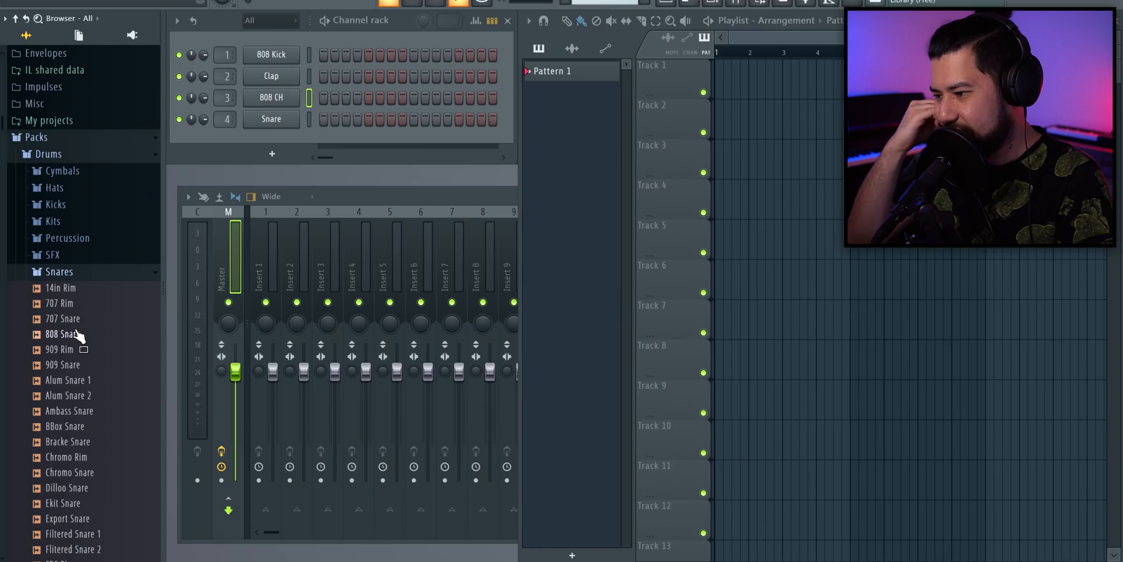
pyautogui.doubleClick(64, 333)
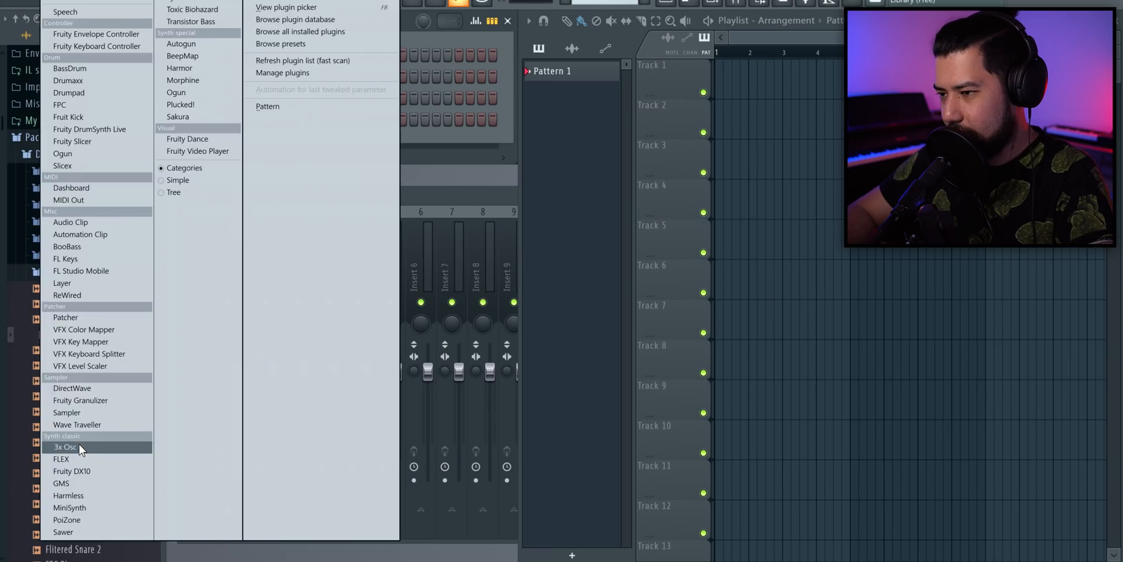
pyautogui.click(64, 447)
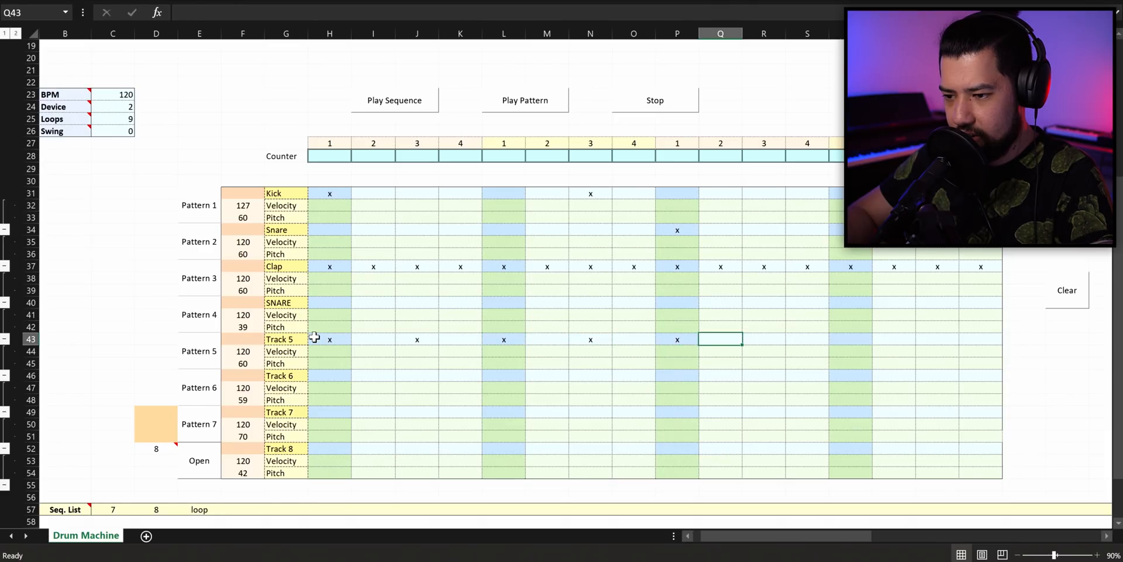
# - Fill alternate row 43 steps, set velocity 100 in J44, N44, R44 and pitches 70/65 in T45/V45, and play
pyautogui.click(524, 99)
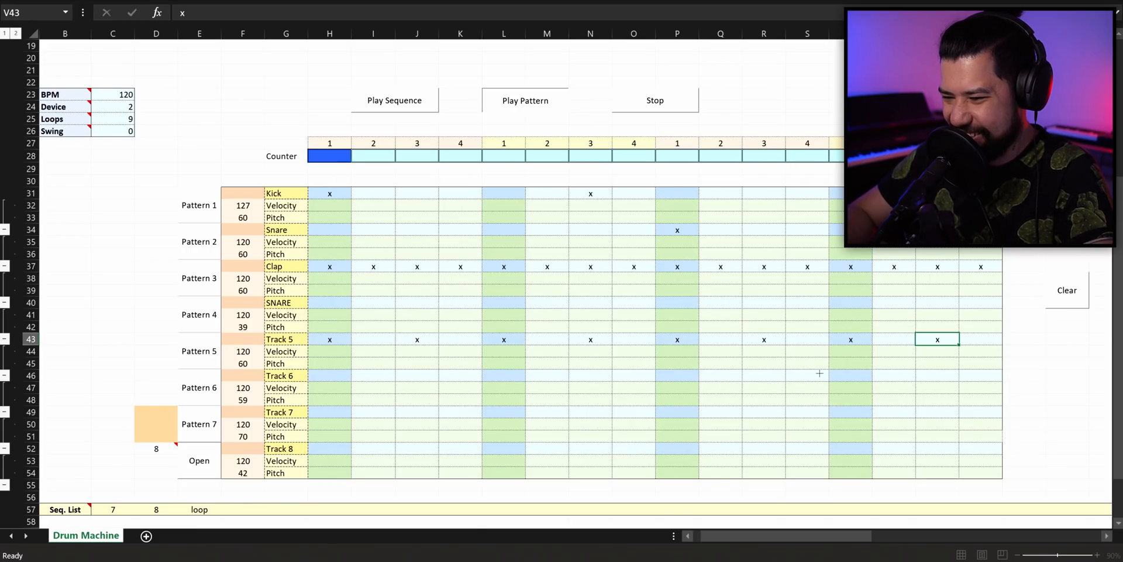
pyautogui.click(850, 375)
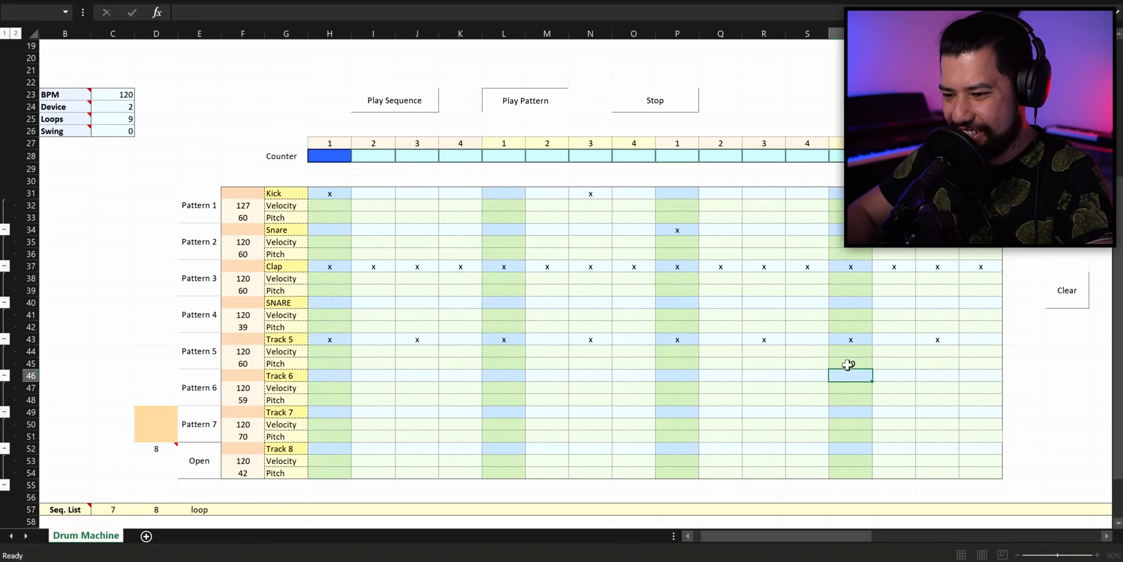
pyautogui.write('70')
pyautogui.click(937, 363)
pyautogui.write('65')
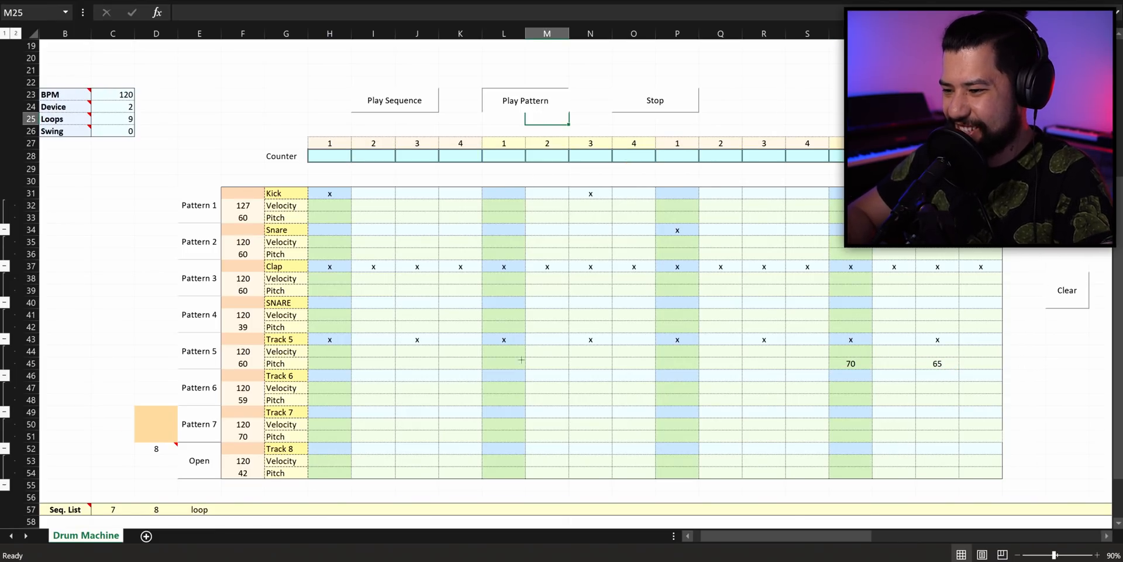
pyautogui.click(417, 351)
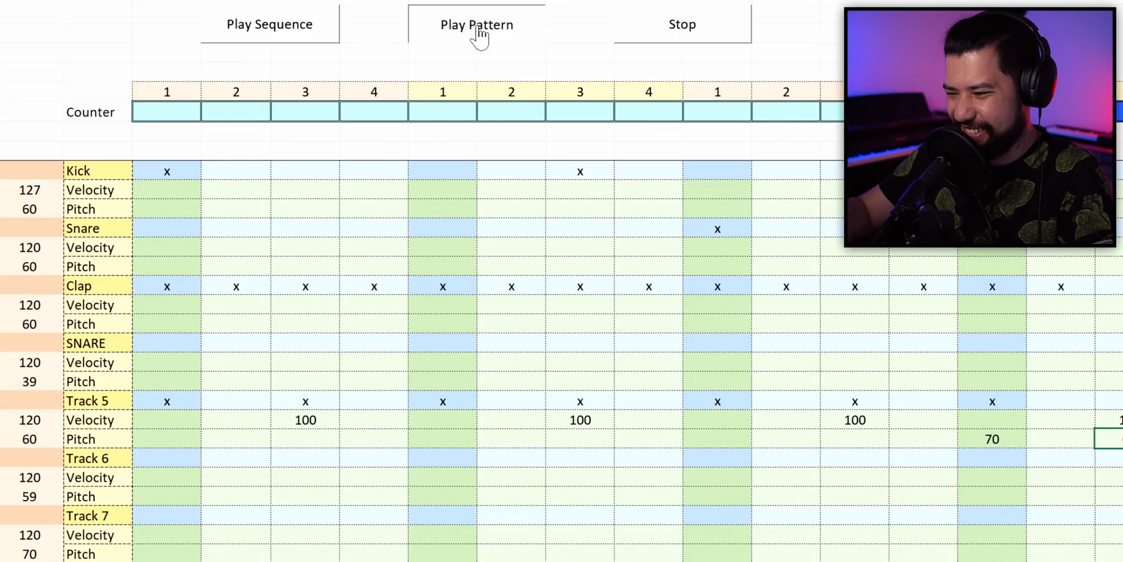
pyautogui.scroll(-3)
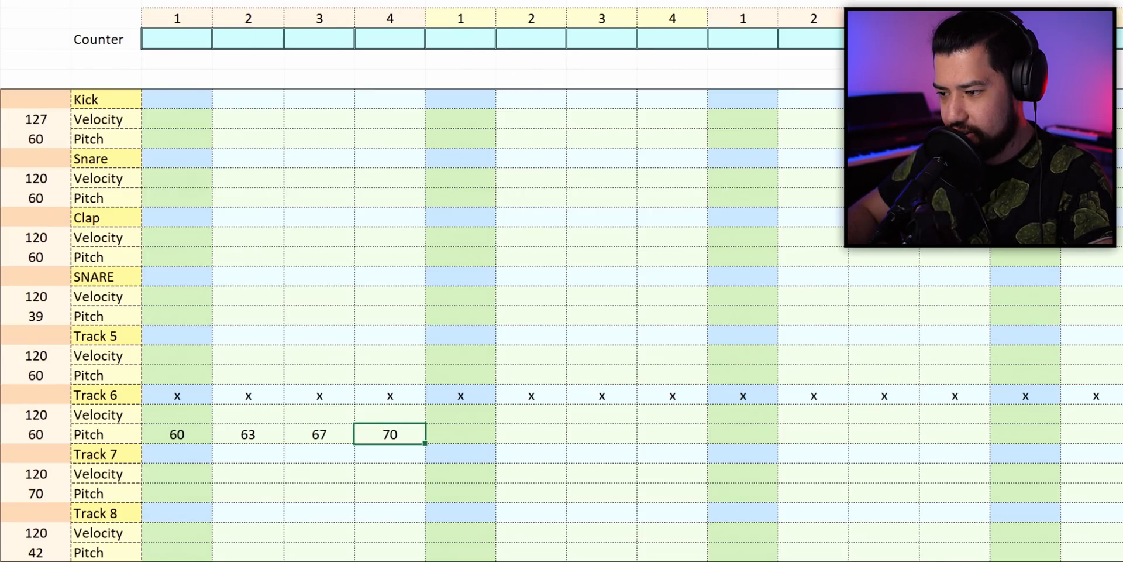
pyautogui.moveTo(209, 428)
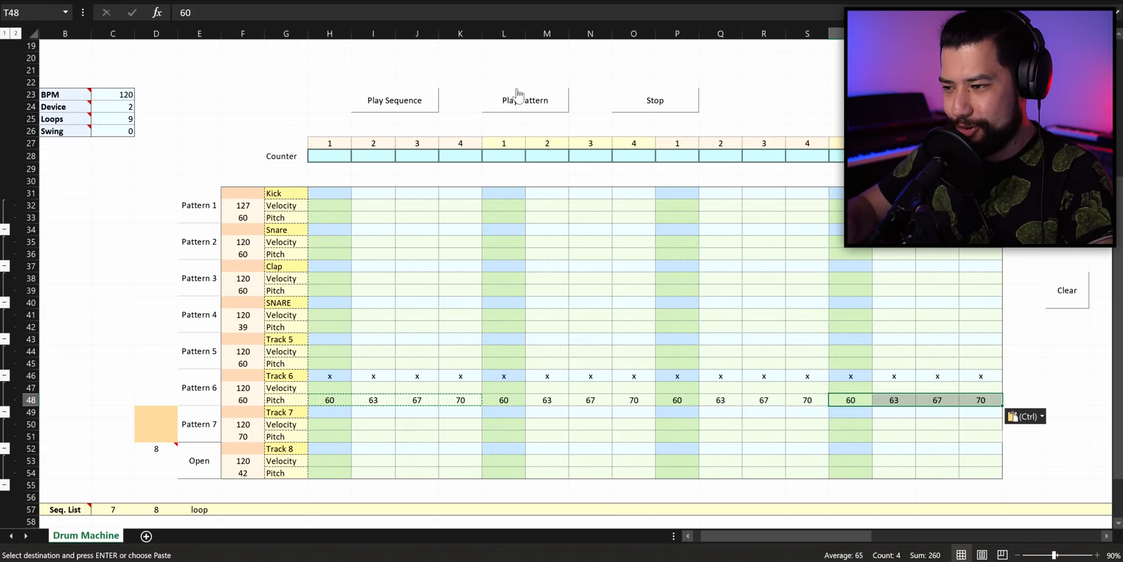
# - Fill row 47 with alternating 90/70 velocities, end row 48's 60-63-67-72 line with 75, 74, 72, and play
pyautogui.click(524, 99)
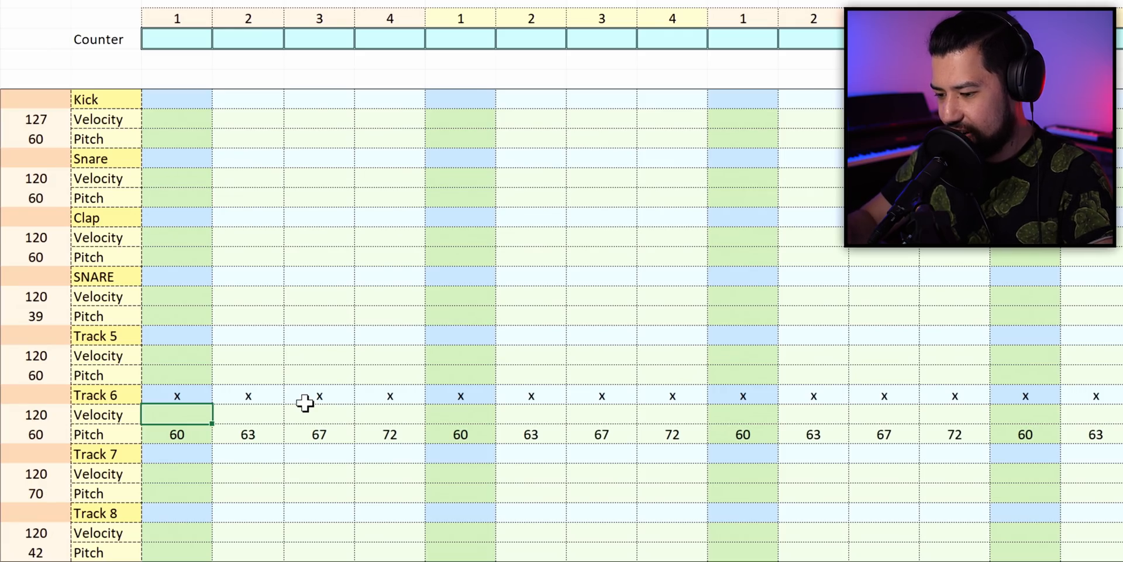
pyautogui.write('90')
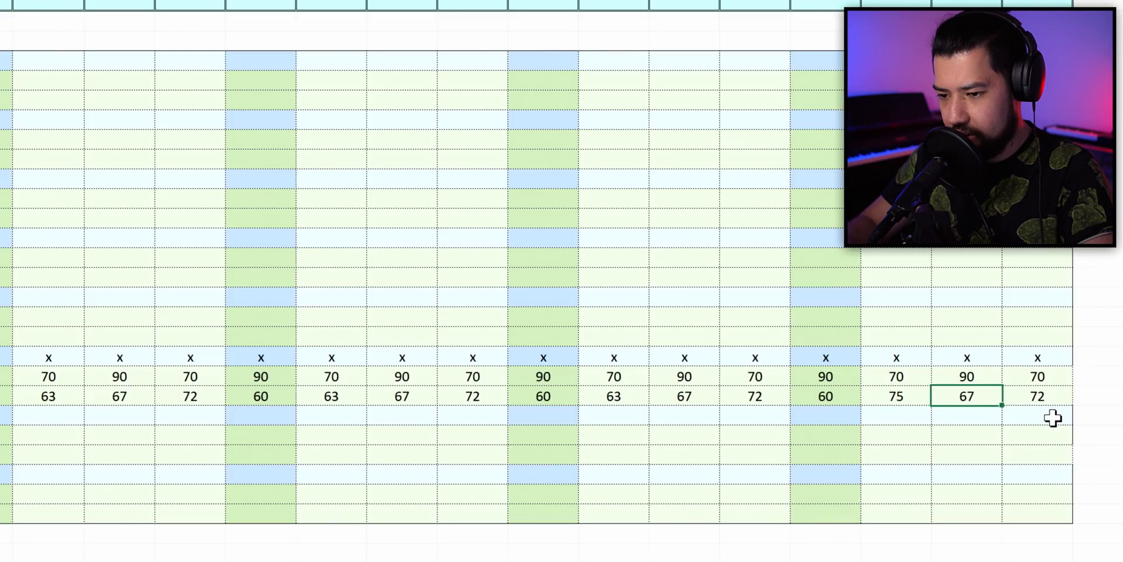
pyautogui.write('74')
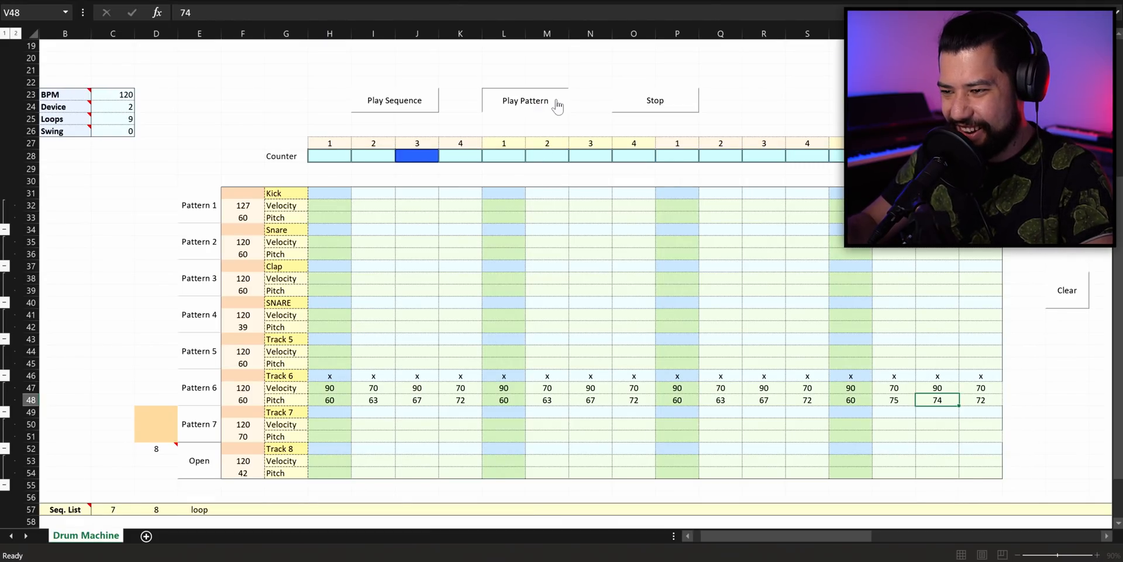
pyautogui.click(525, 99)
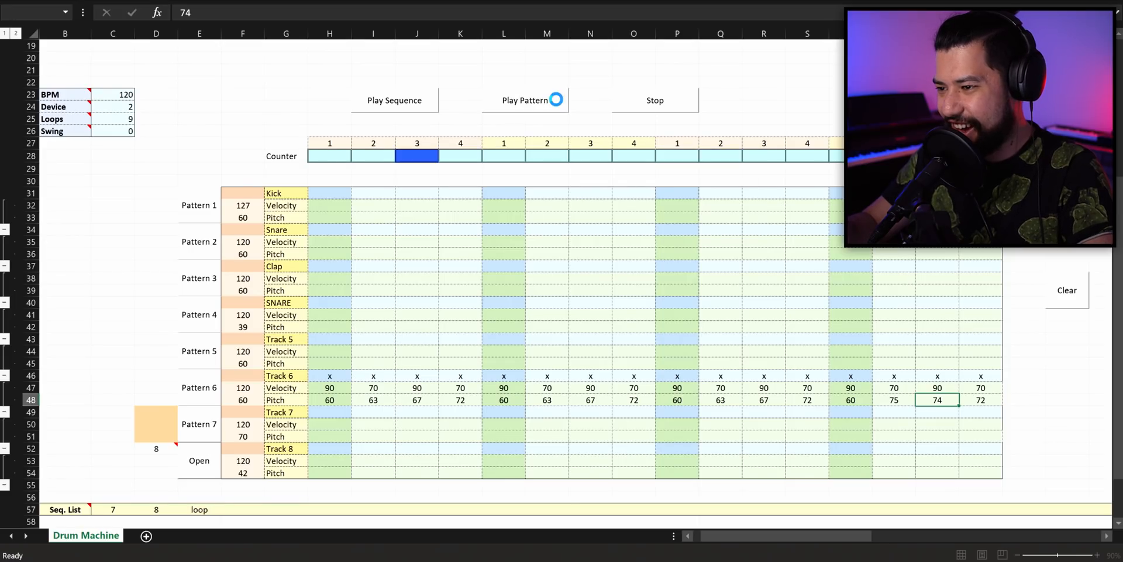
# - Set Swing in C26 to 1, rename Track 6 to ARP, add a kick hit and audition the pattern
pyautogui.click(526, 101)
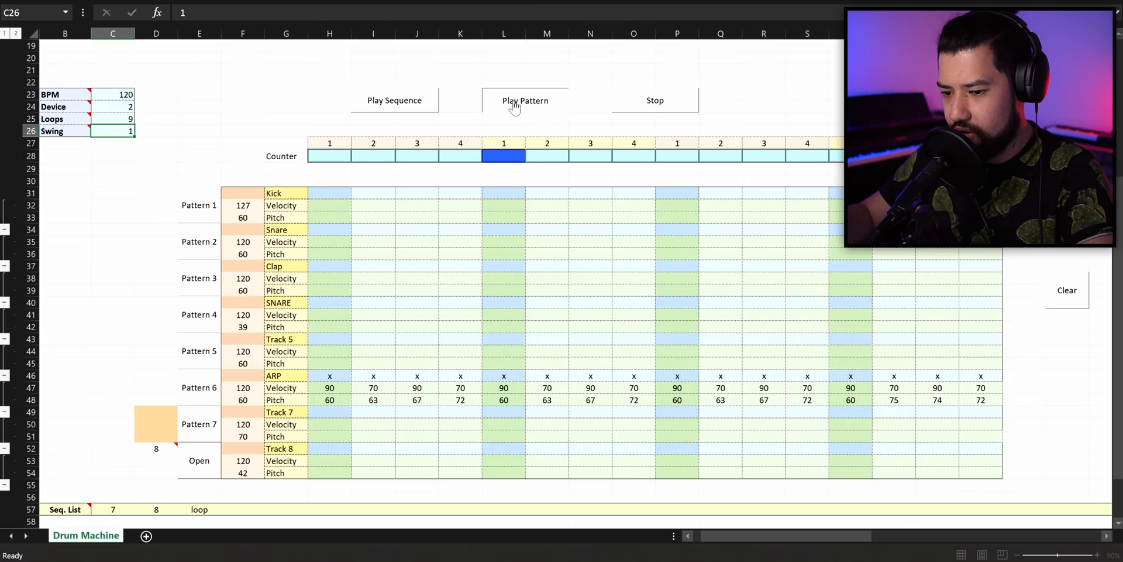
pyautogui.click(525, 101)
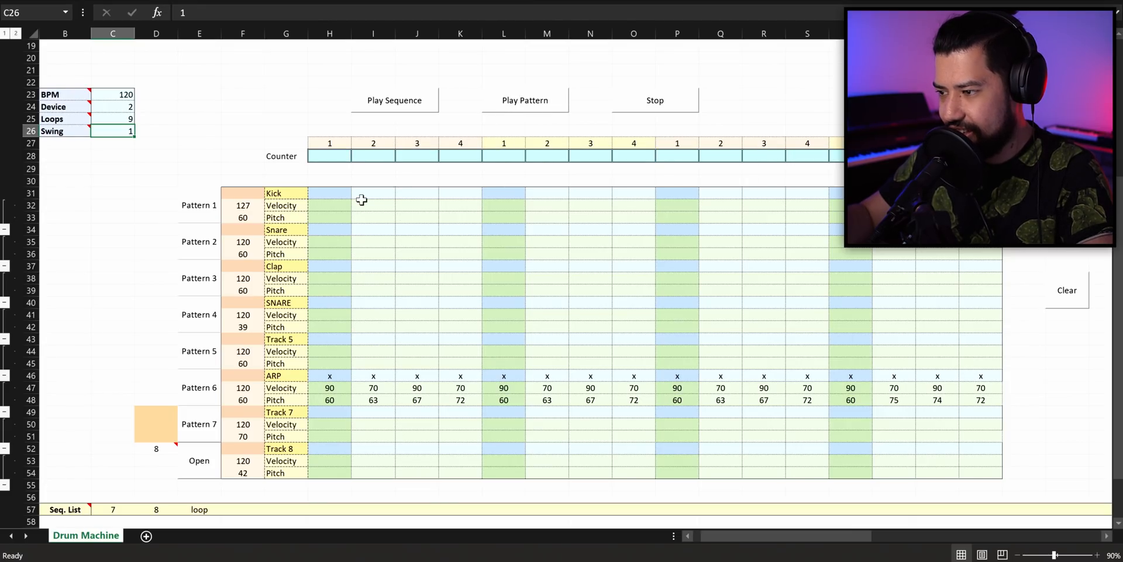
pyautogui.click(525, 99)
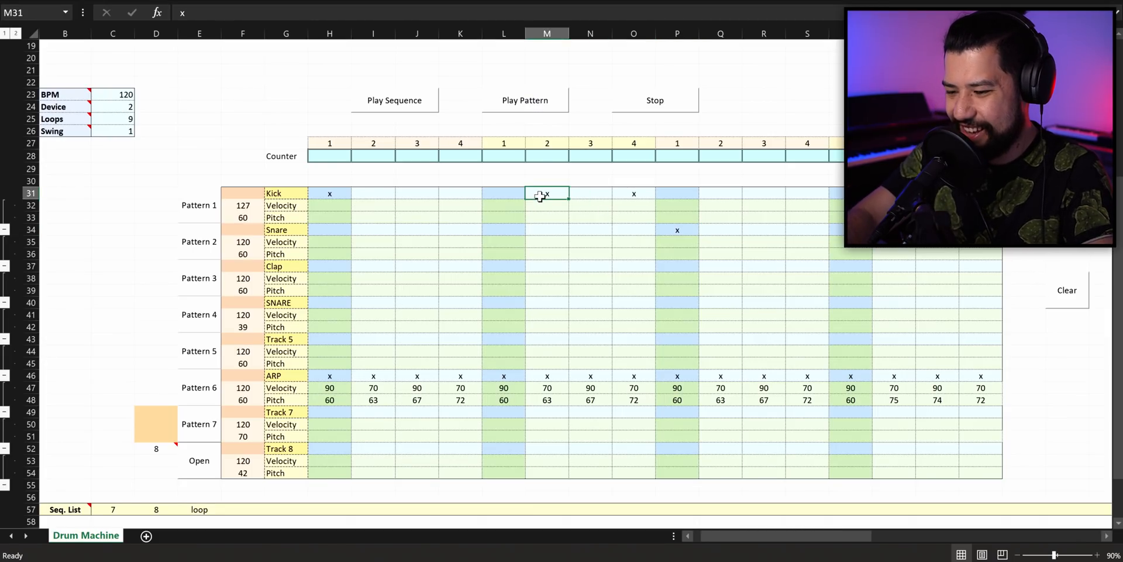
pyautogui.click(676, 231)
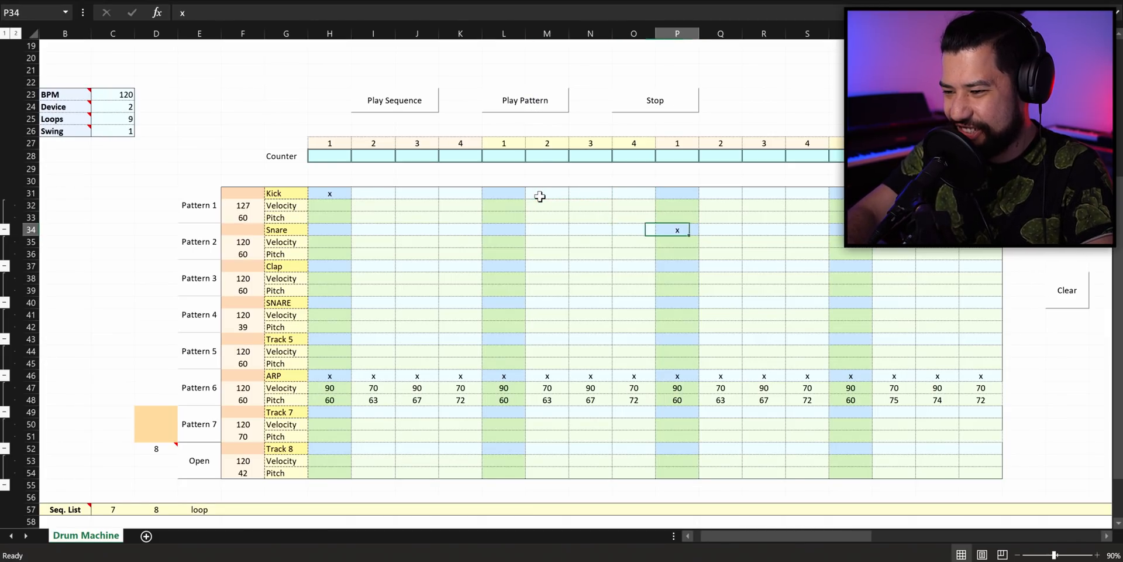
pyautogui.click(525, 100)
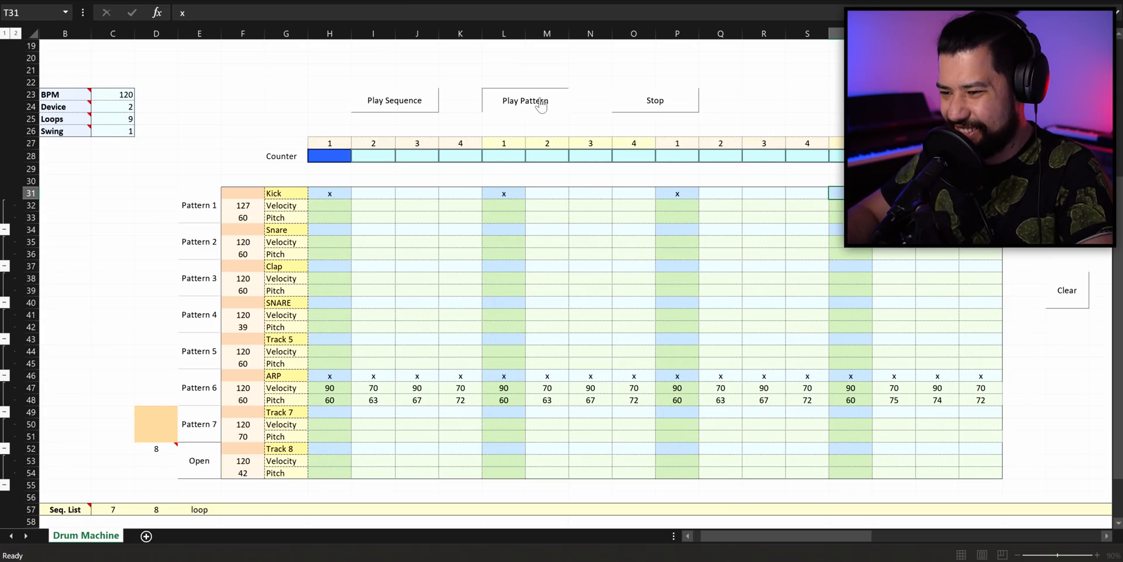
pyautogui.click(525, 99)
pyautogui.write('x')
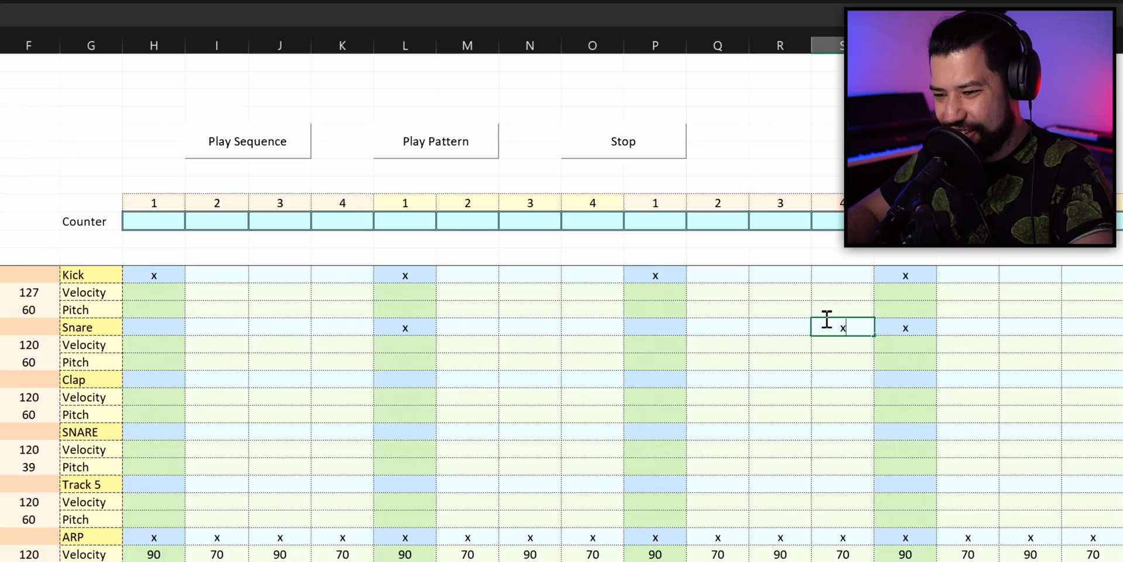
# - Add snare hits near the bar end and a Clap hit, auditioning with Play Pattern
pyautogui.click(435, 141)
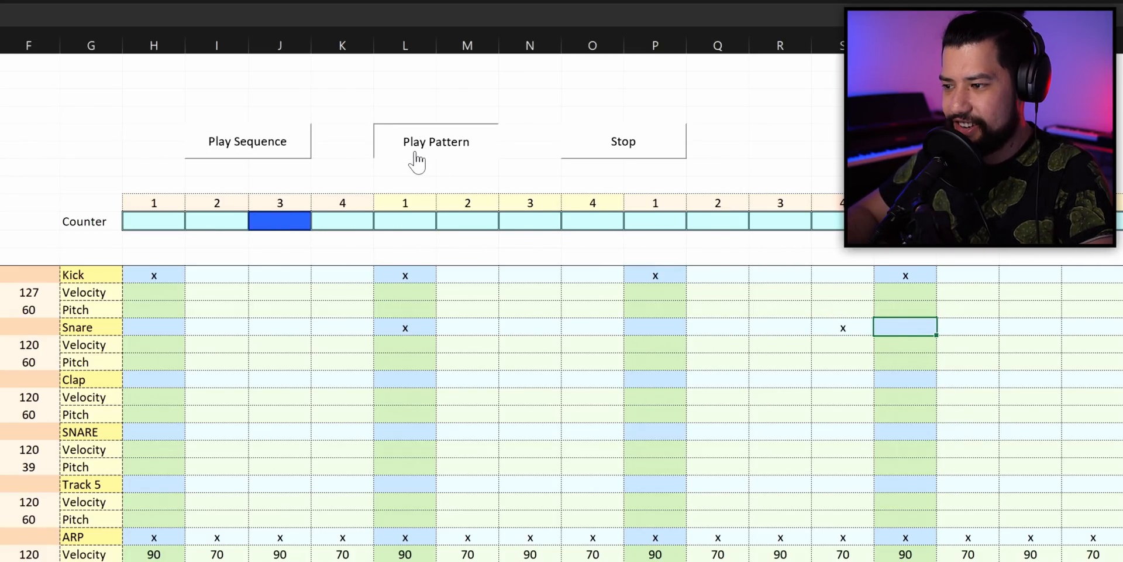
pyautogui.click(435, 142)
pyautogui.write('x')
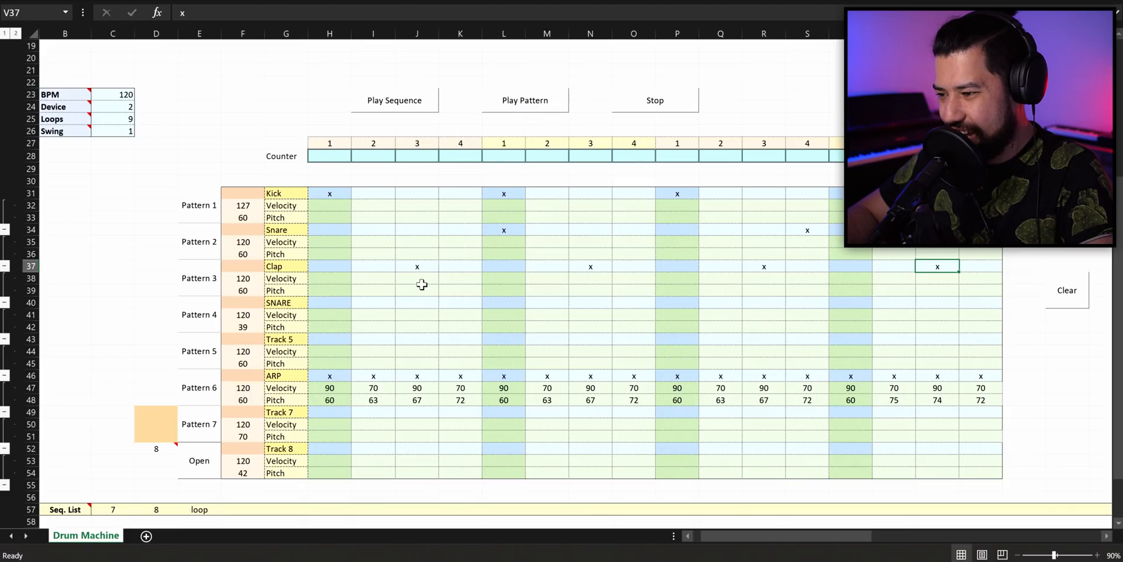
pyautogui.click(243, 279)
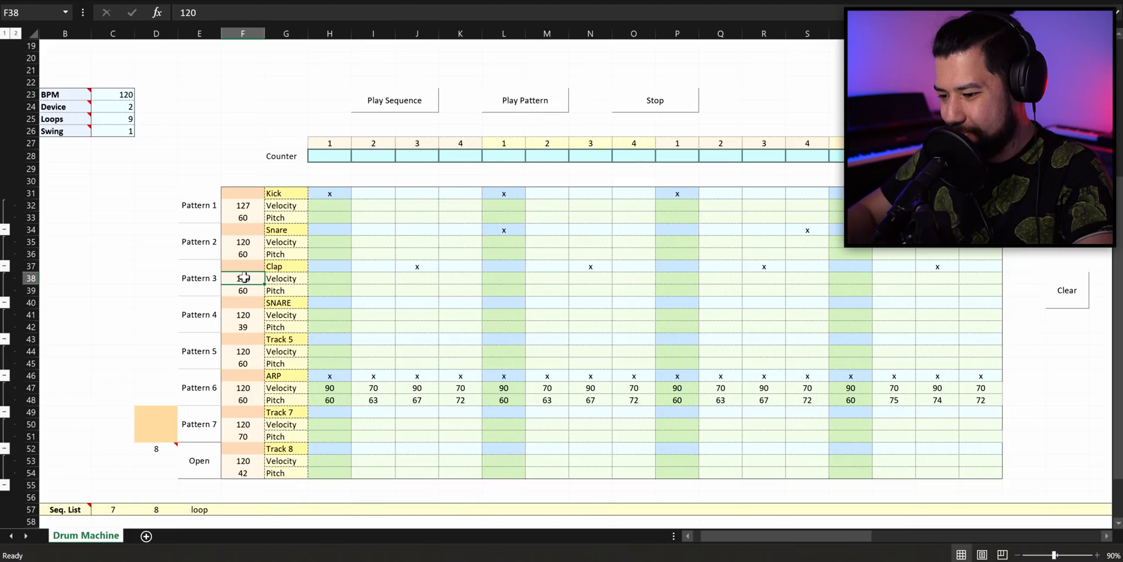
pyautogui.click(525, 100)
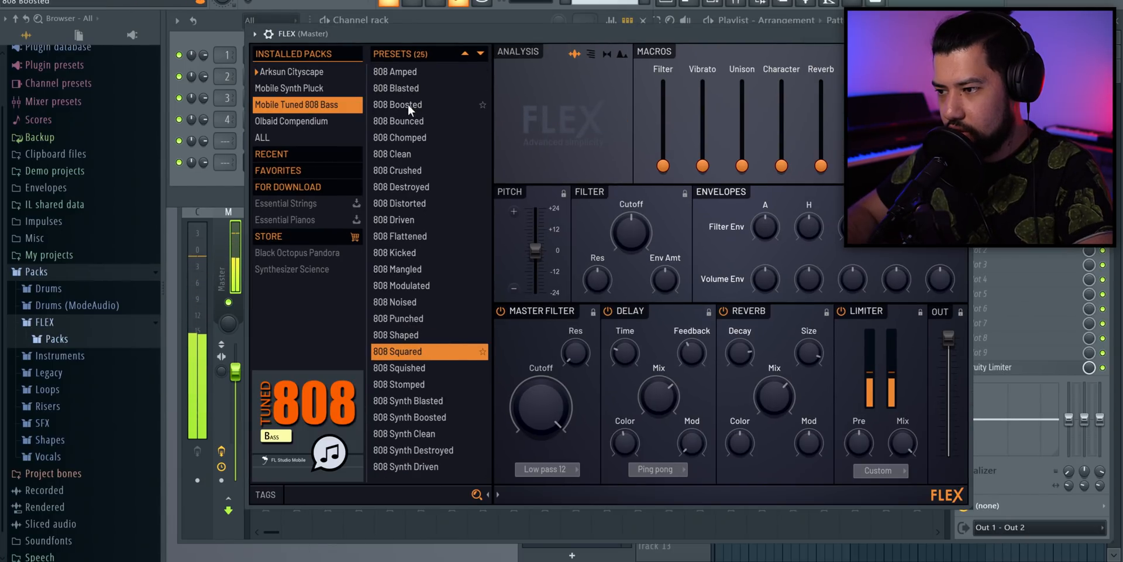
# - Load the 808 Boosted preset under Mobile Tuned 808 Bass in FLEX
pyautogui.click(397, 104)
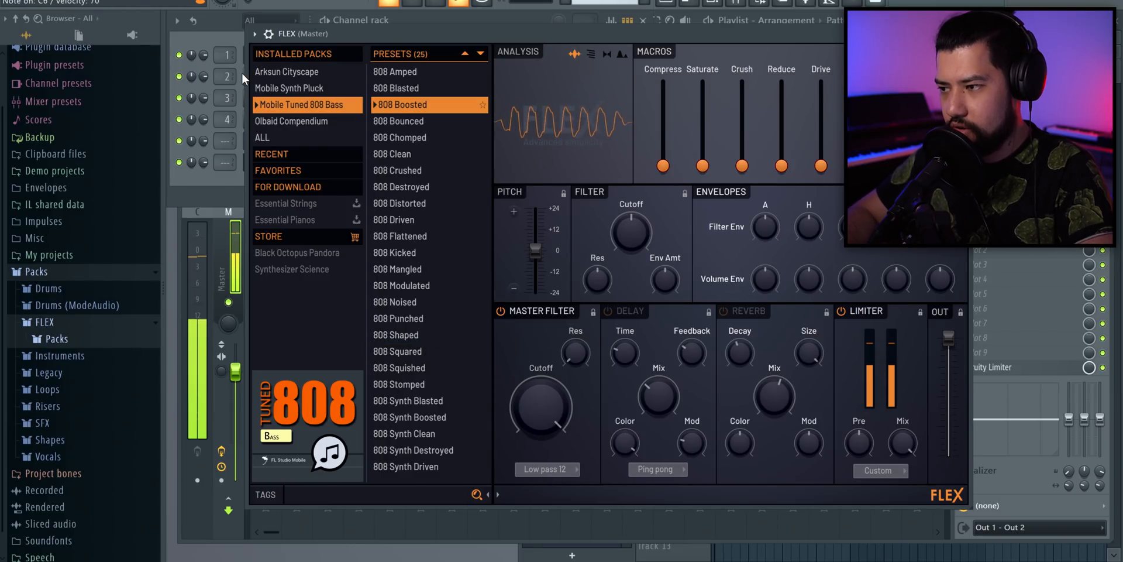
pyautogui.rightClick(270, 140)
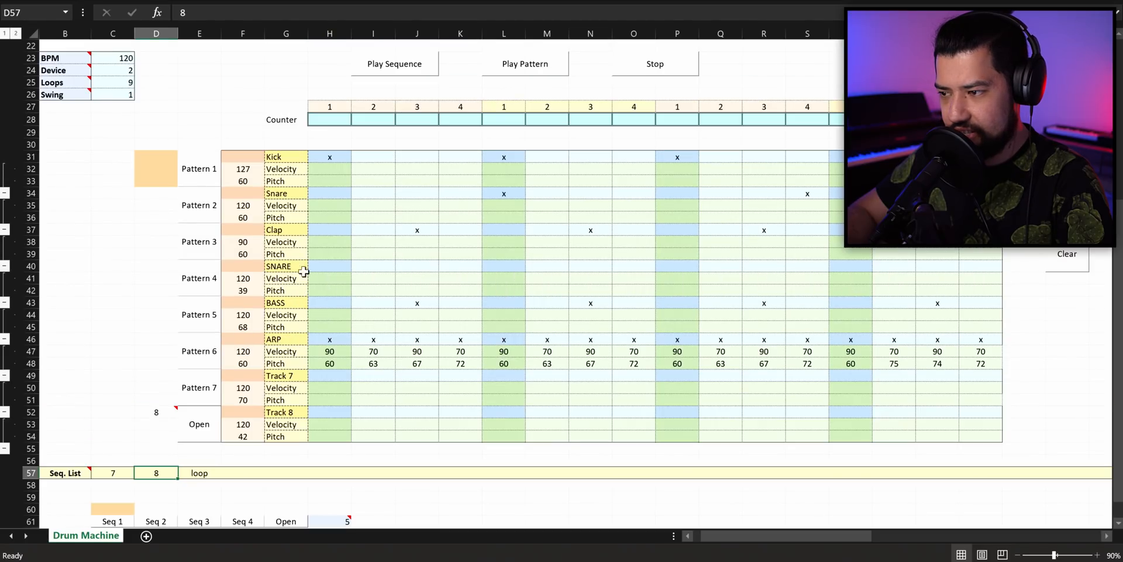
# - Play the full sequence and give the BASS row a final-bar hit
pyautogui.click(394, 63)
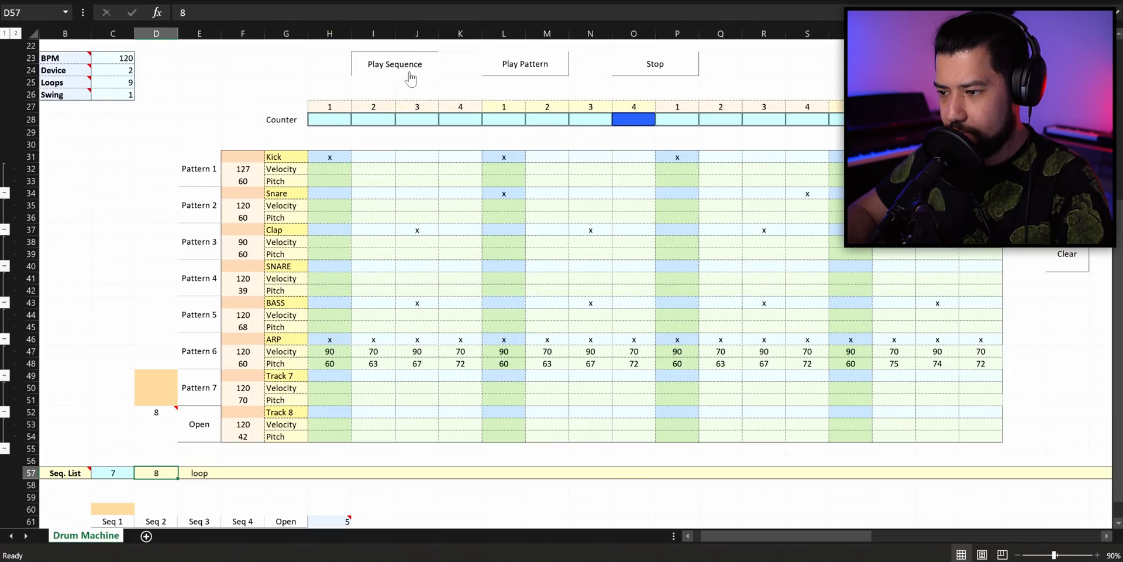
pyautogui.click(394, 63)
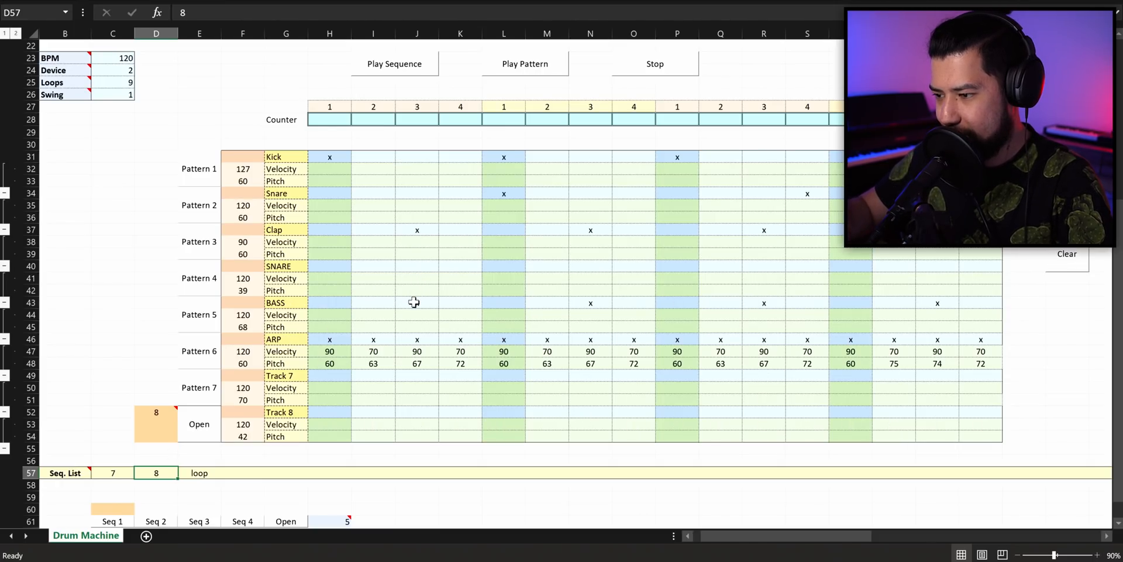
pyautogui.click(417, 327)
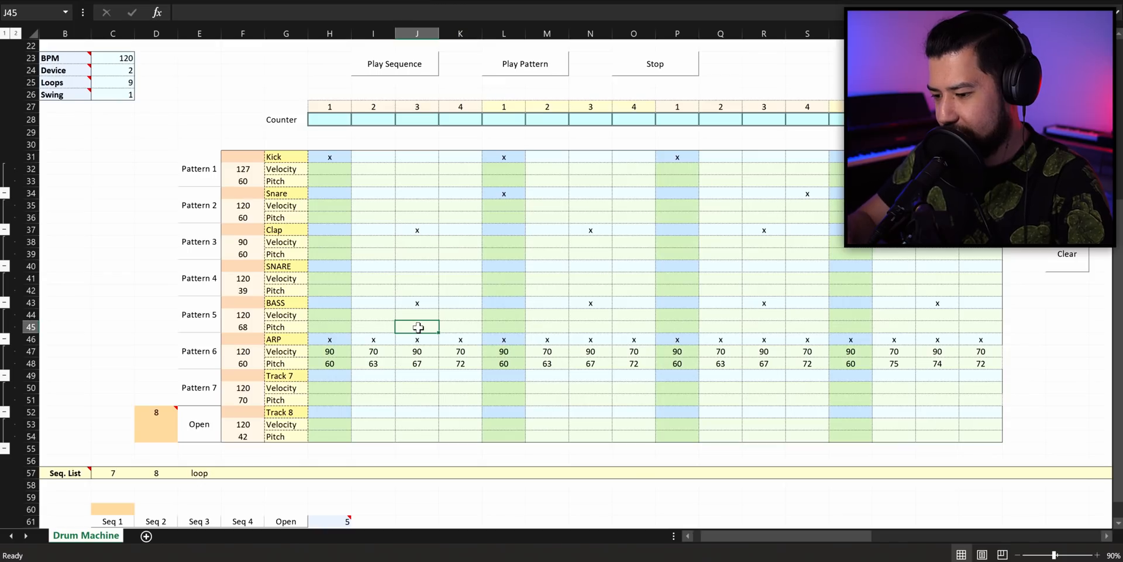
pyautogui.click(394, 63)
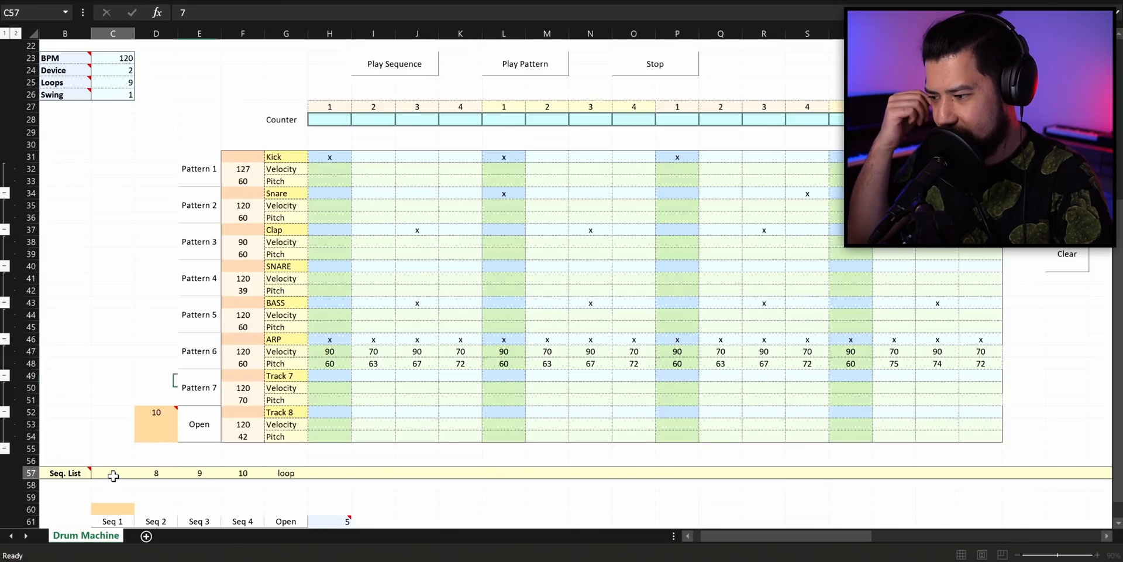
# - Enter patterns 7, 8, 9, 10 in the Seq. List row before the loop and play the sequence
pyautogui.click(395, 63)
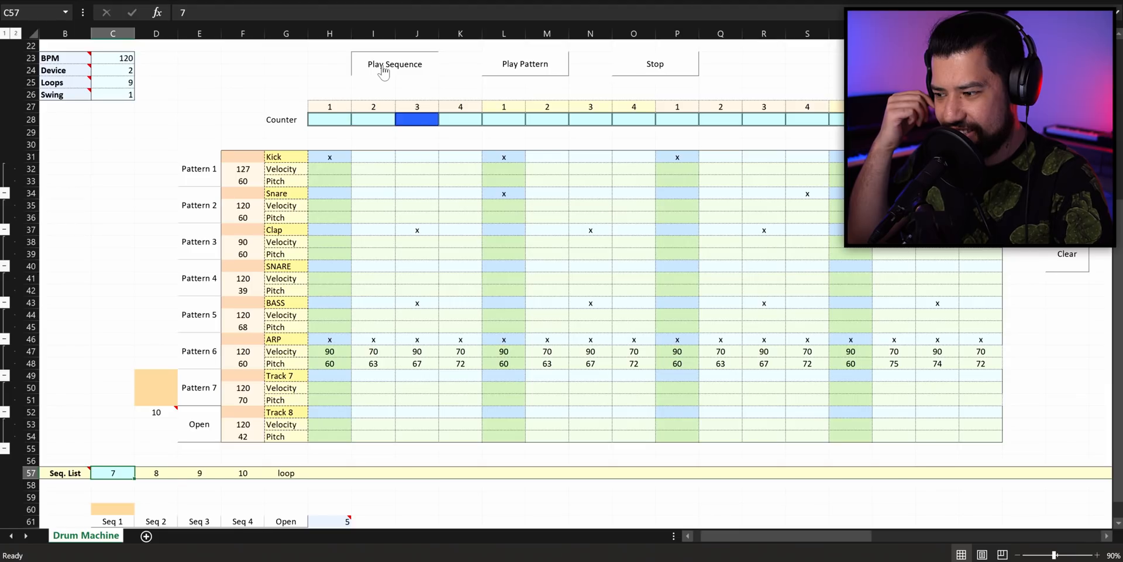
pyautogui.click(155, 471)
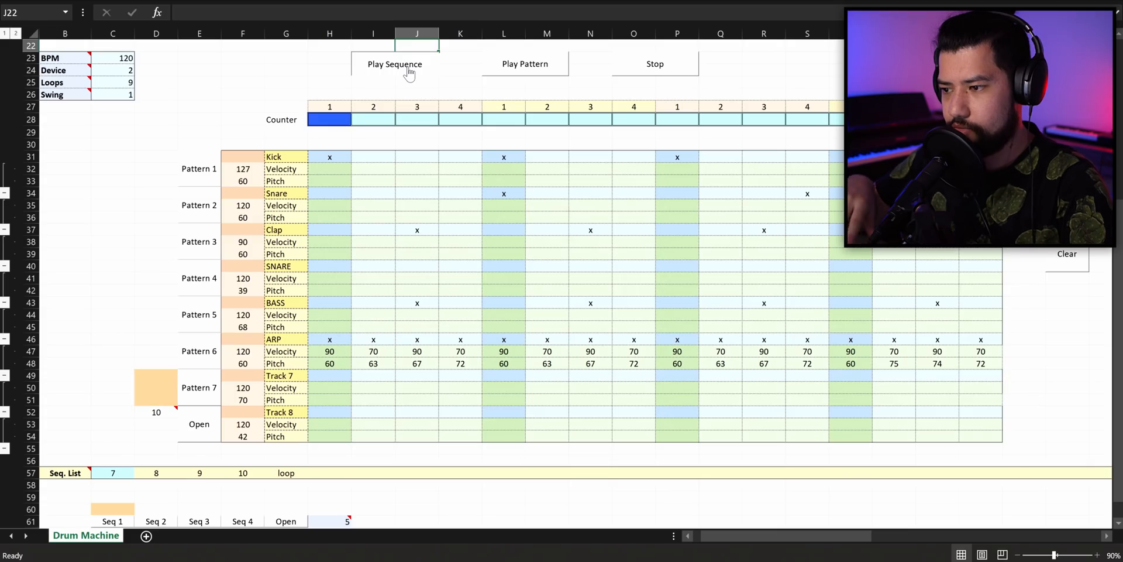
pyautogui.click(156, 472)
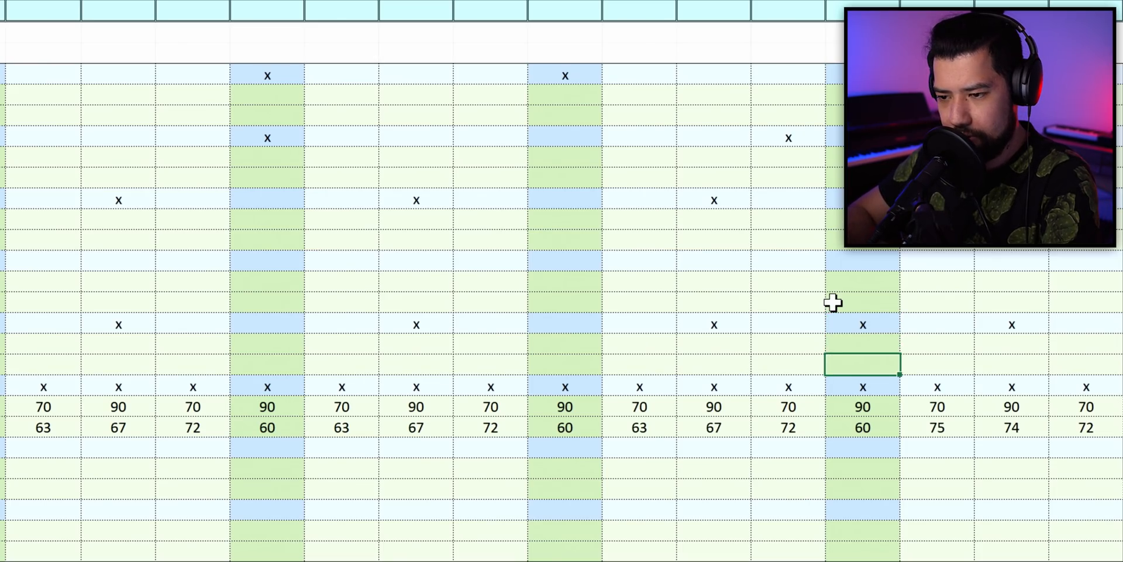
# - Add a first-step BASS hit in H43 and set bass pitches 80, 84 and 81 in row 45, playing the sequence
pyautogui.write('80')
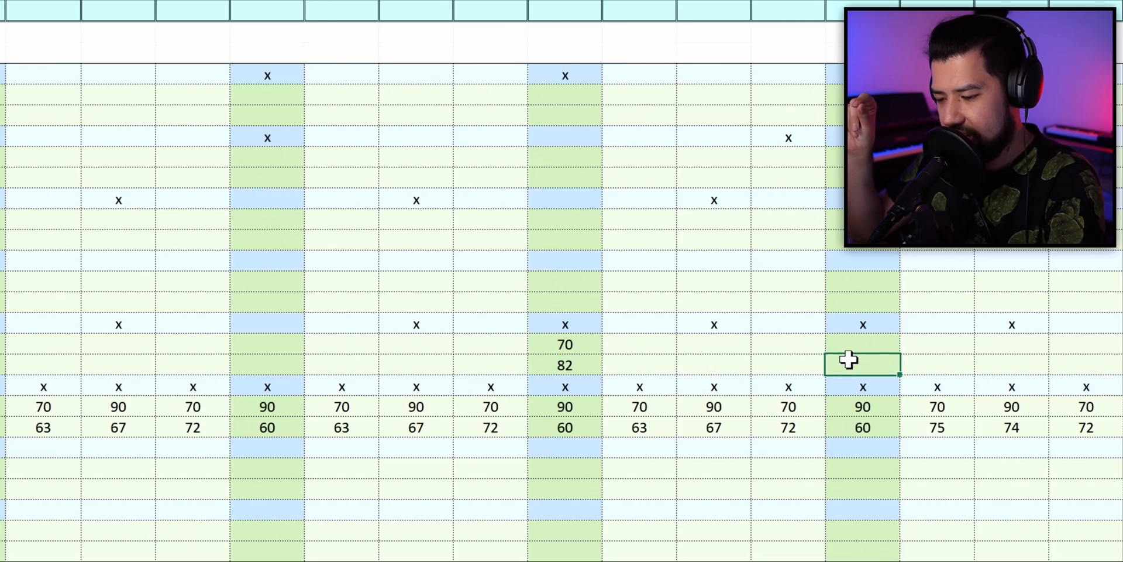
pyautogui.write('84')
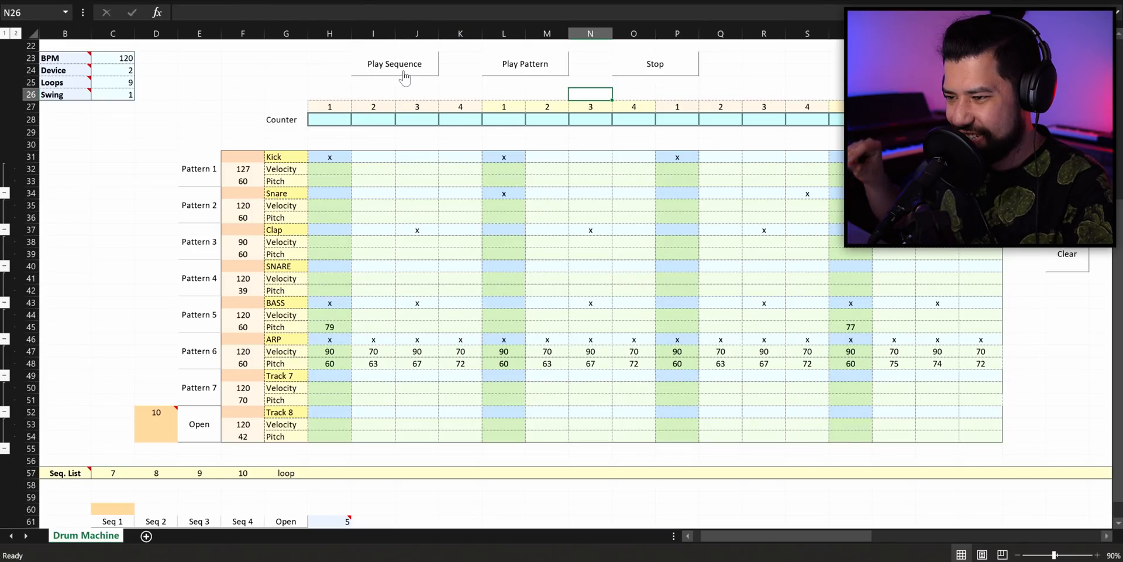
pyautogui.click(395, 63)
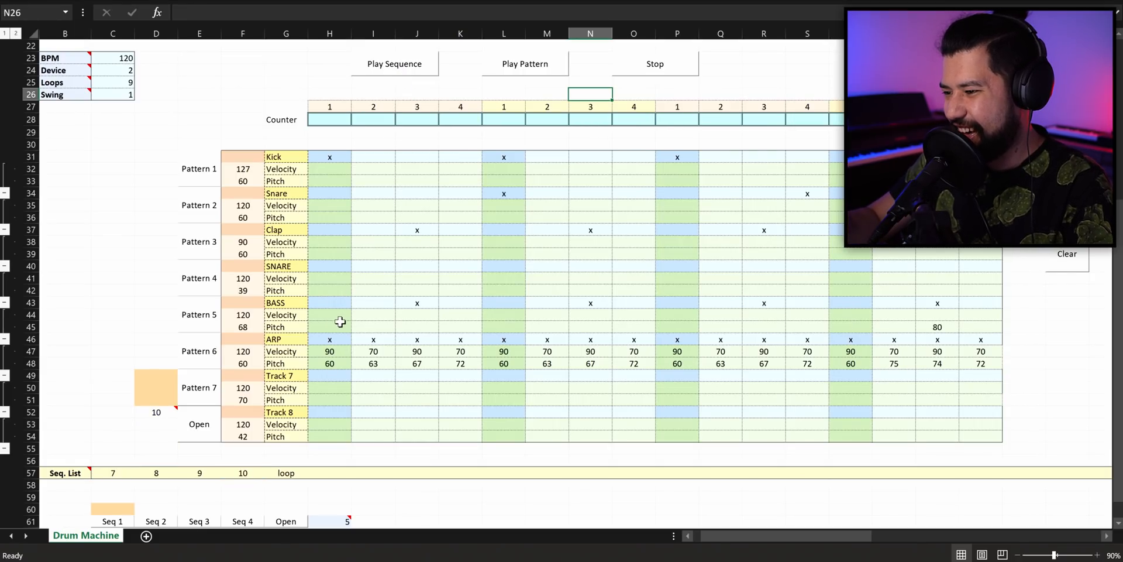
pyautogui.write('81')
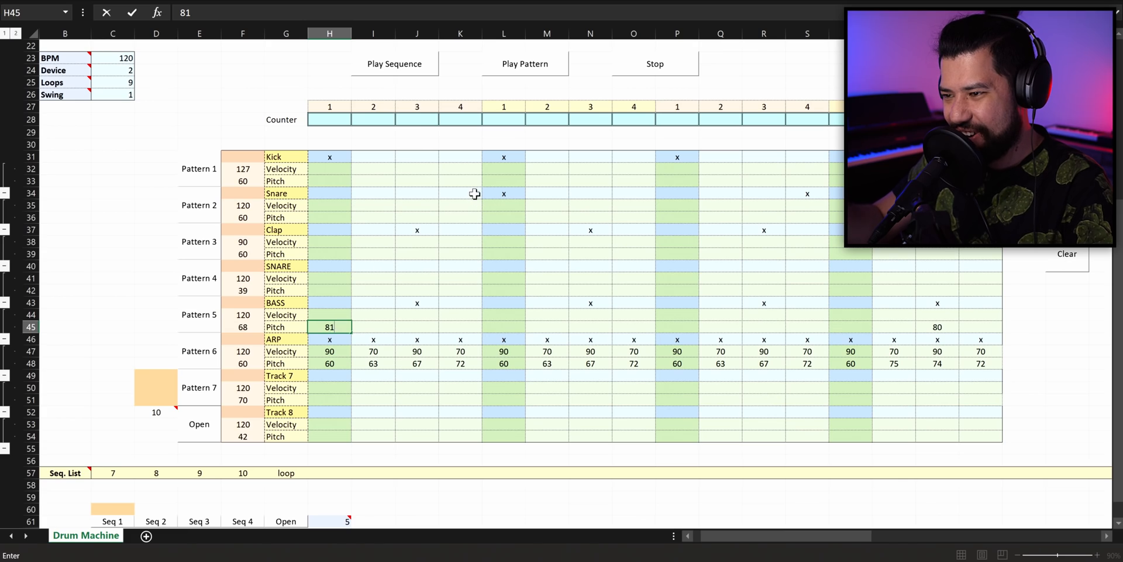